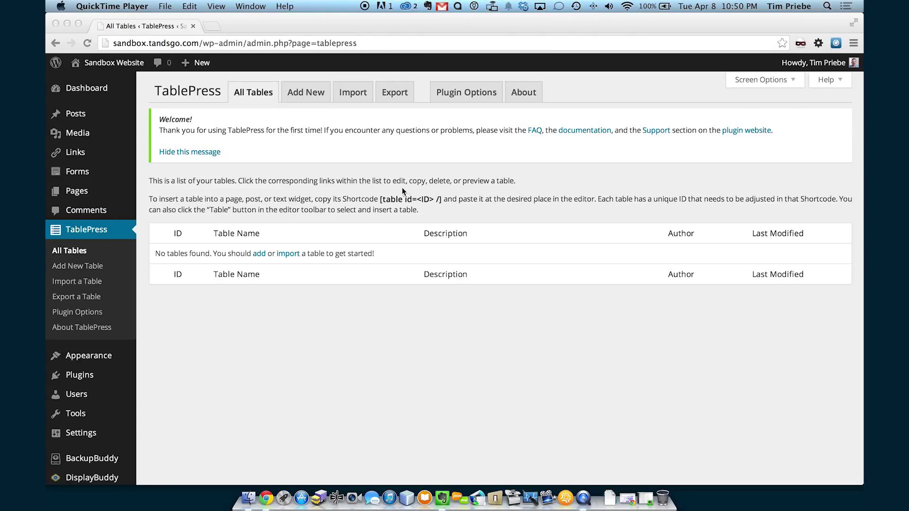
mouse_move(113, 230)
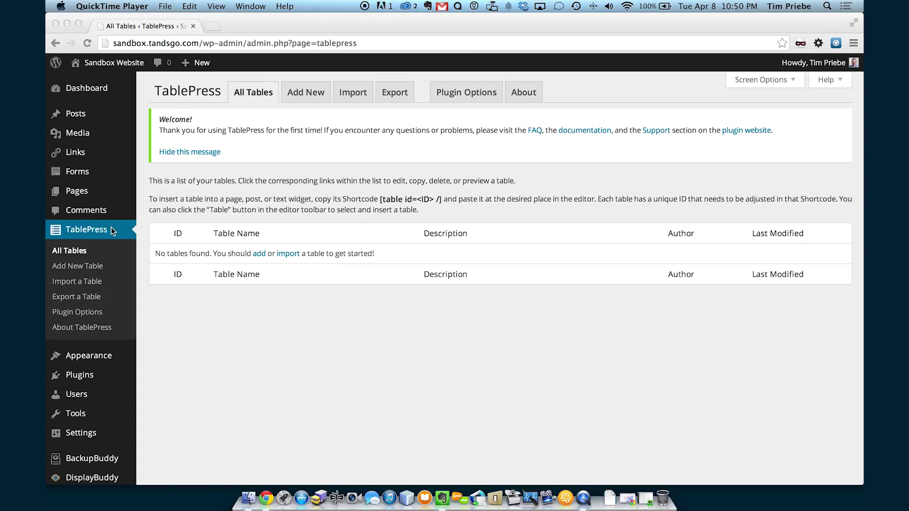
mouse_move(110, 235)
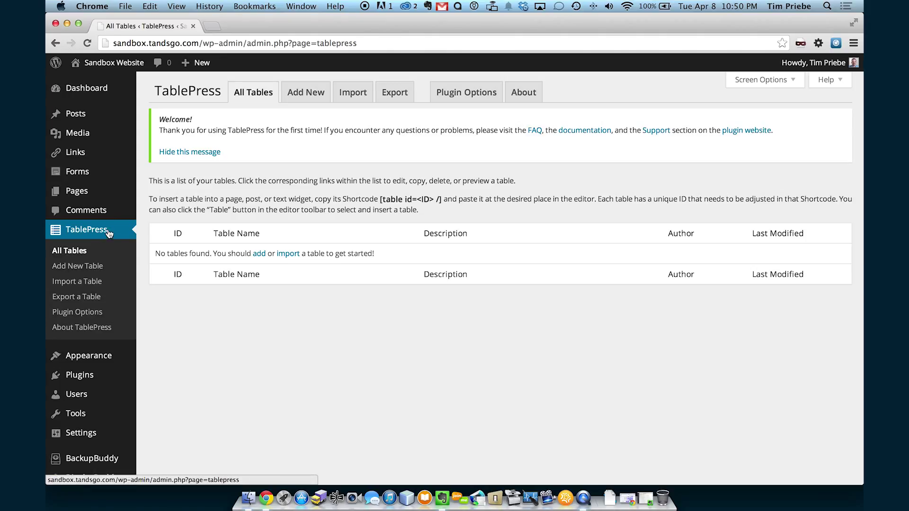
mouse_move(77, 265)
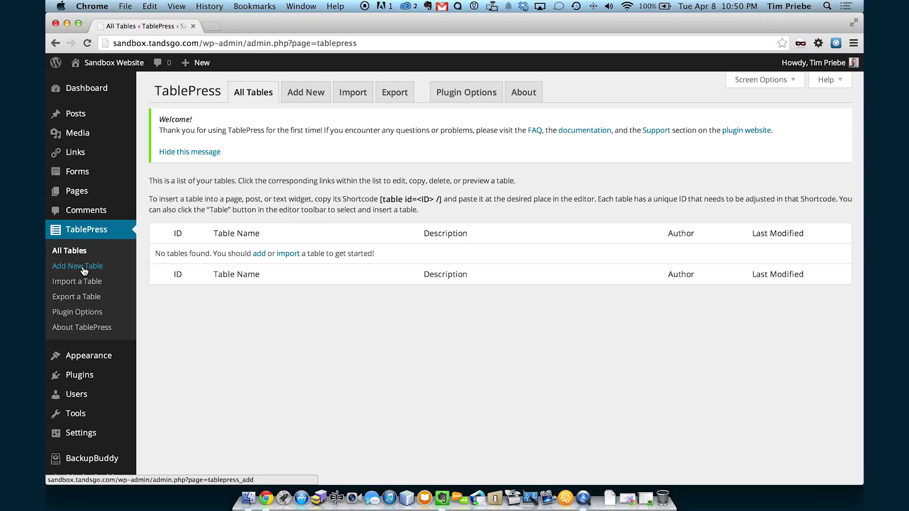
- Add table 'Test table', description 'This is a test table', 4 rows and 3 columns
click(78, 265)
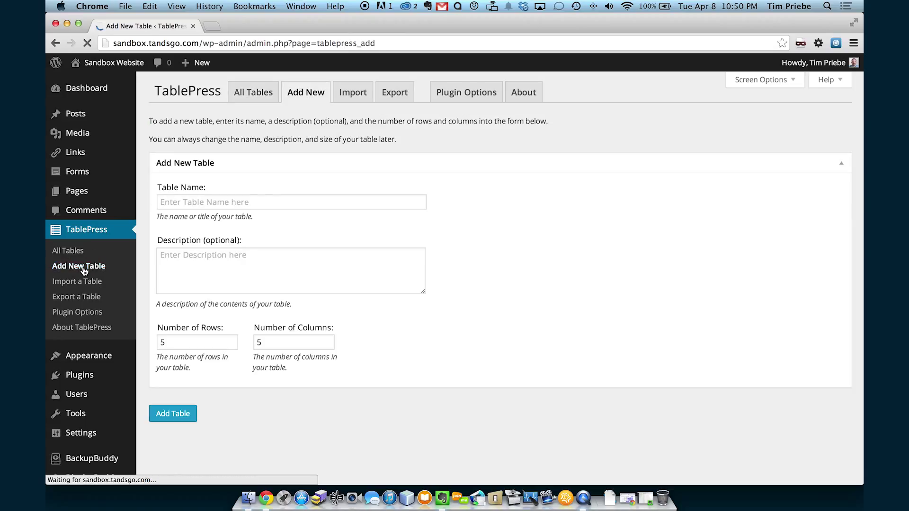
click(290, 202)
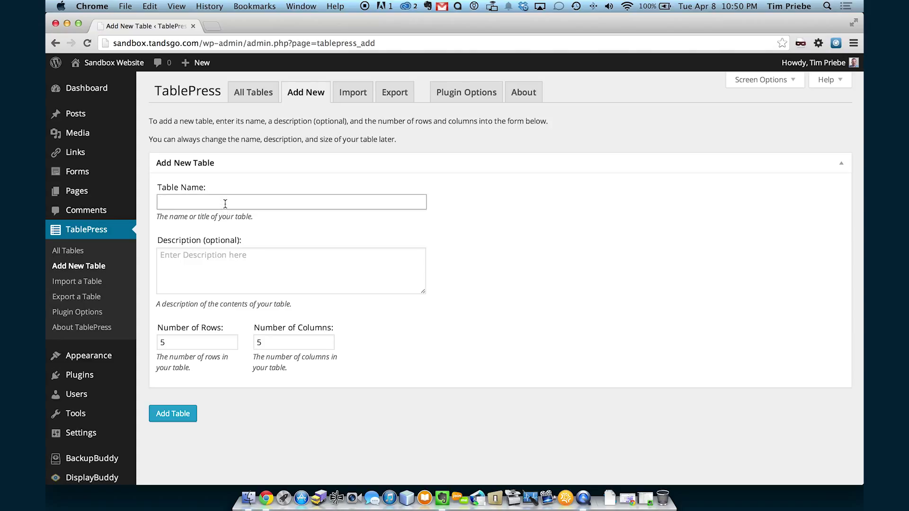
text(Test t)
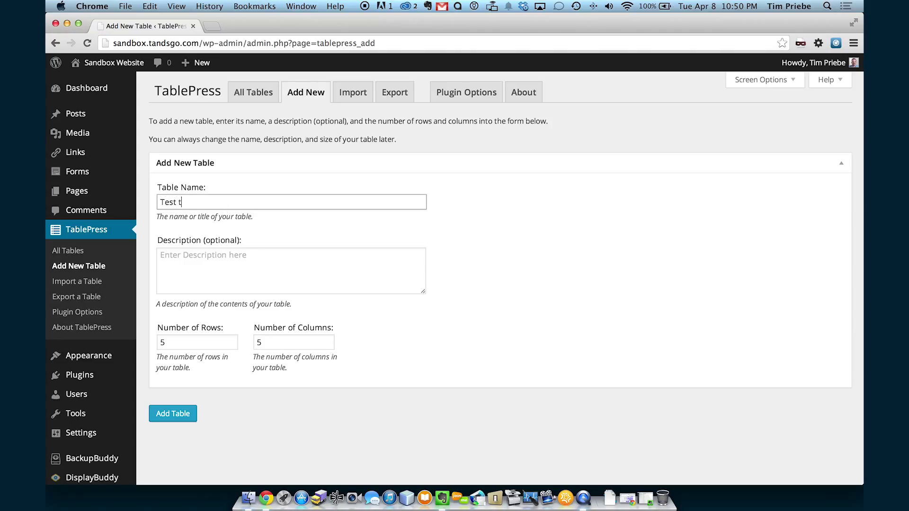
text(able)
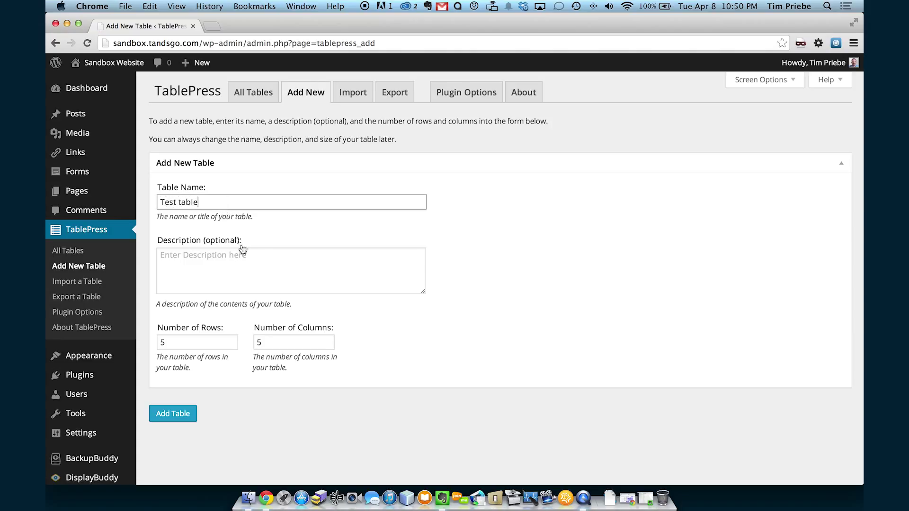
text(This is)
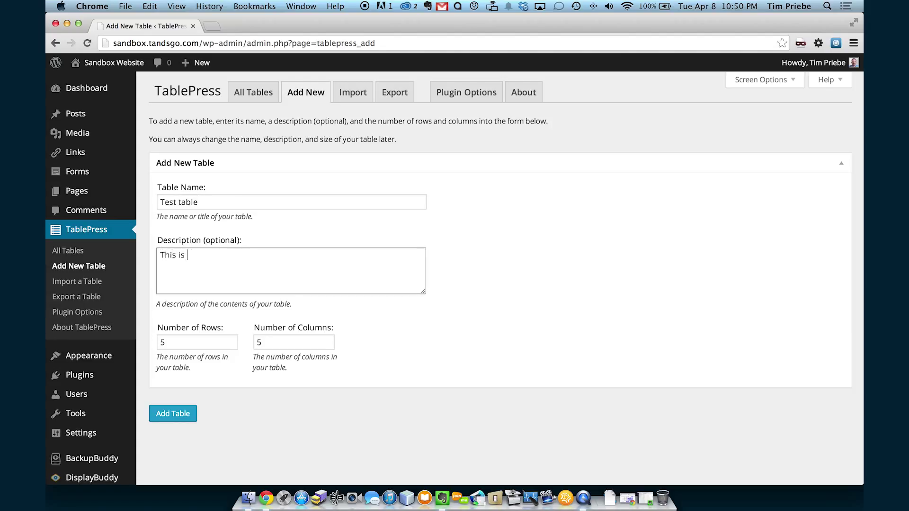
text(a test table)
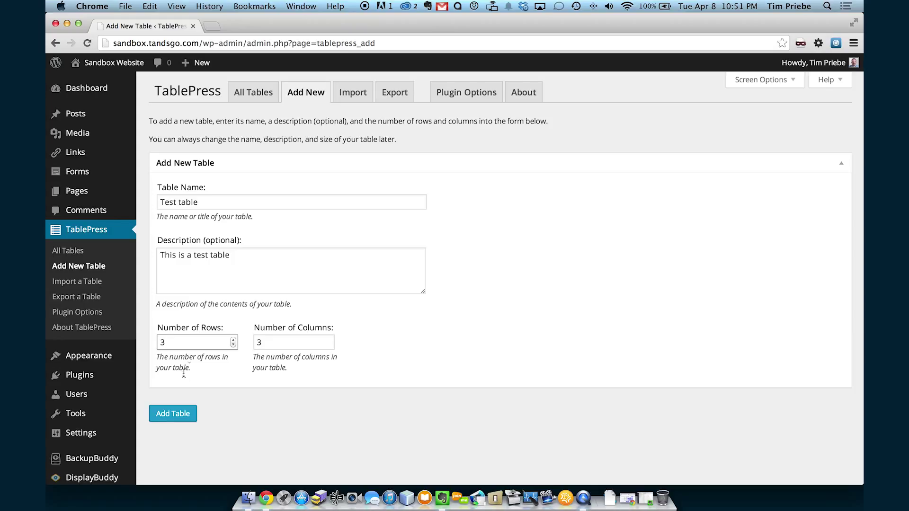
text(4)
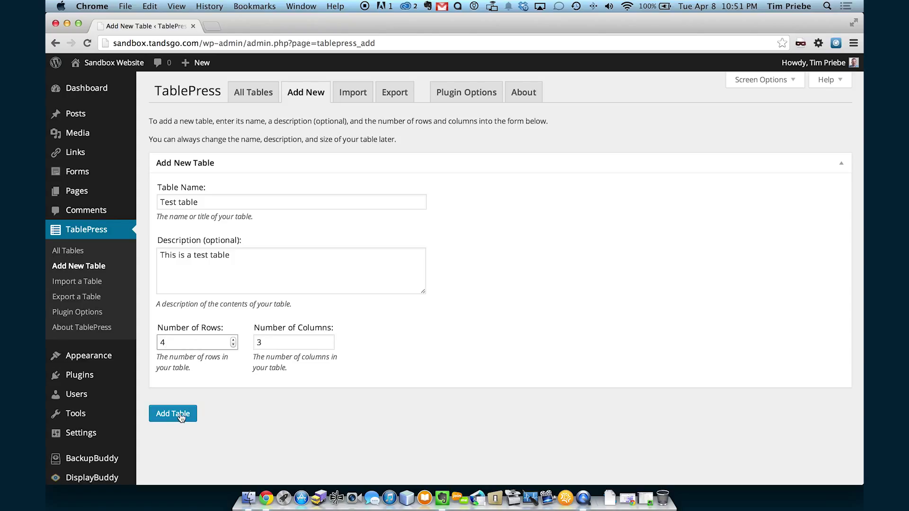
click(172, 414)
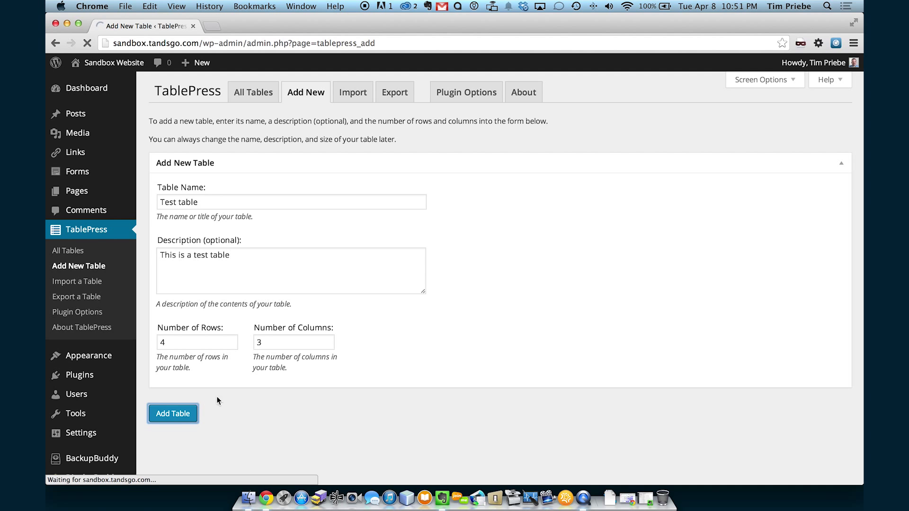
- Dismiss the feature pointer and enter headers First Name, Last Name and Email in row 1
click(172, 414)
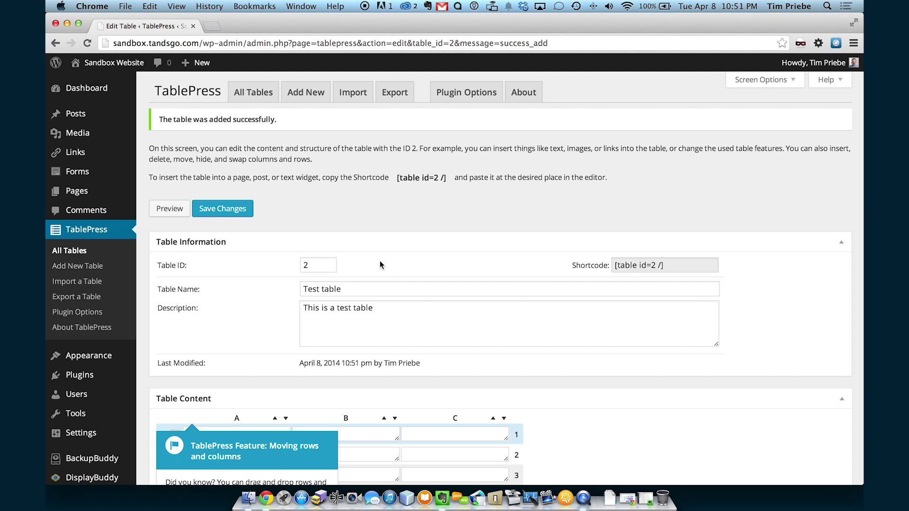
scroll(down, 3)
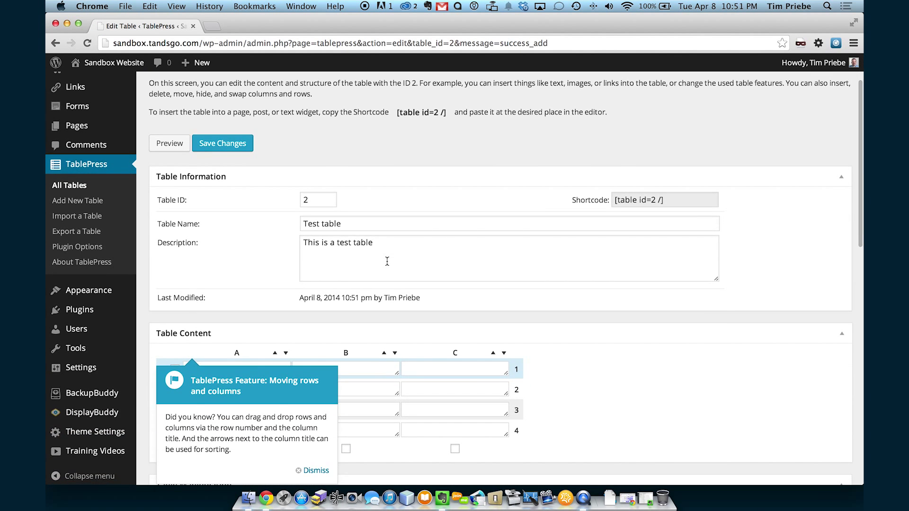
scroll(down, 3)
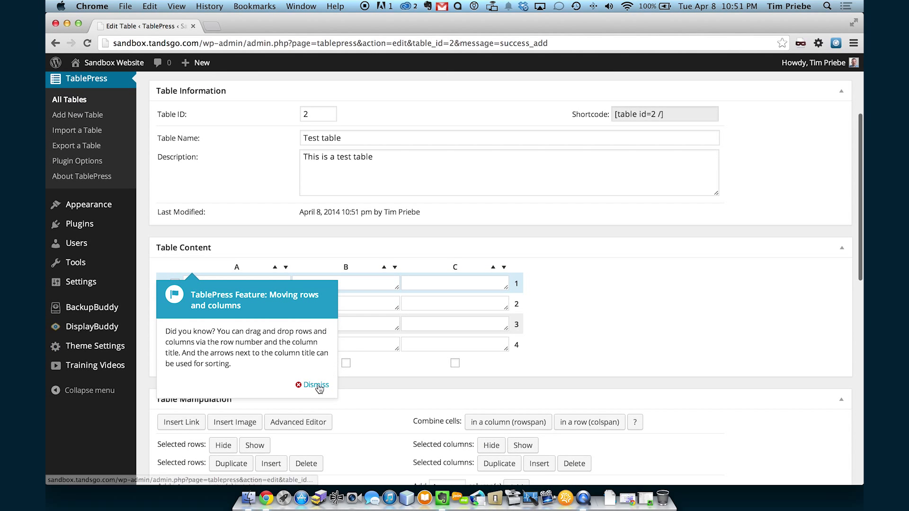
click(316, 384)
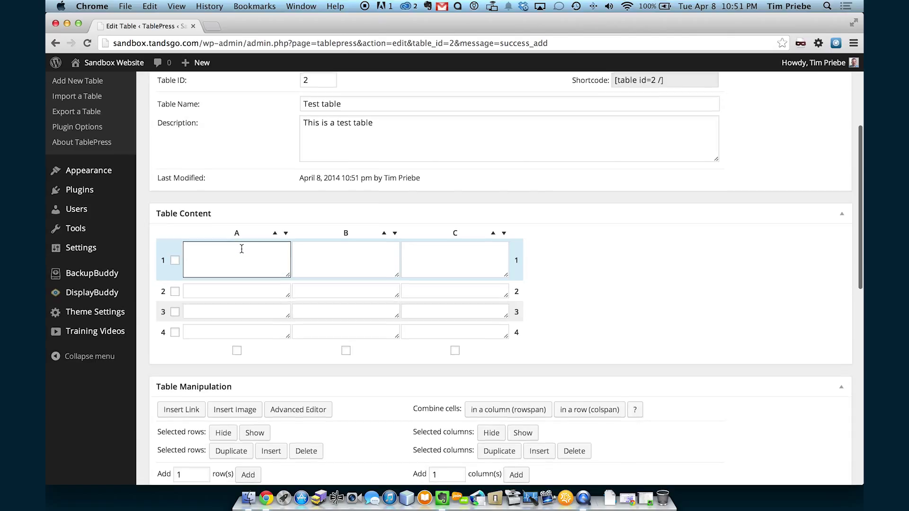
text(First)
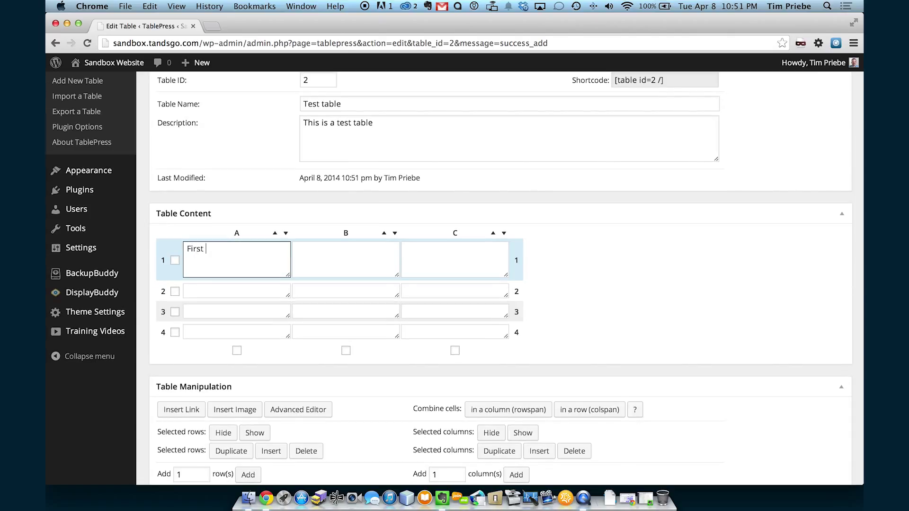
text(Last Na)
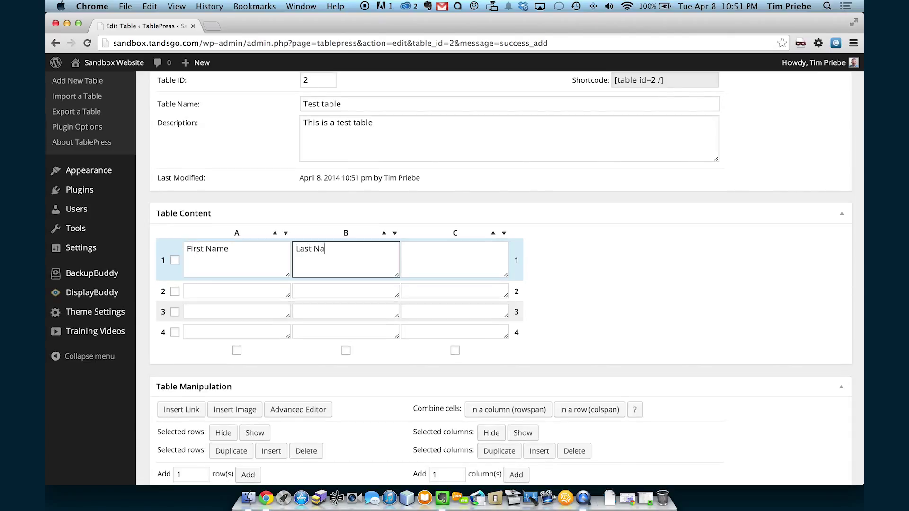
text(Email)
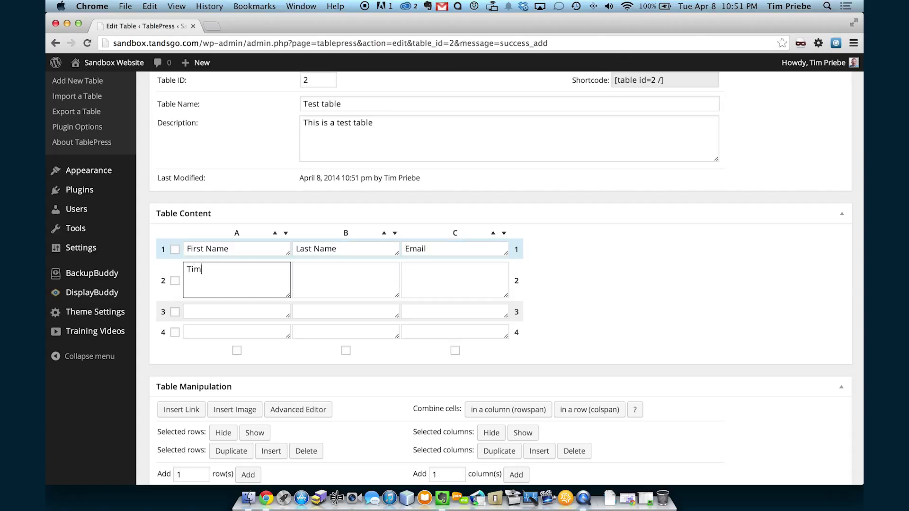
text(Priebe)
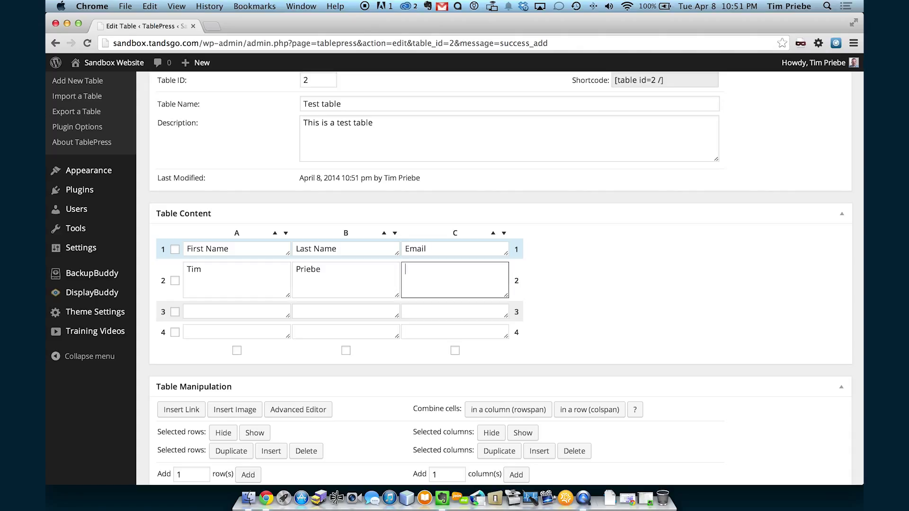
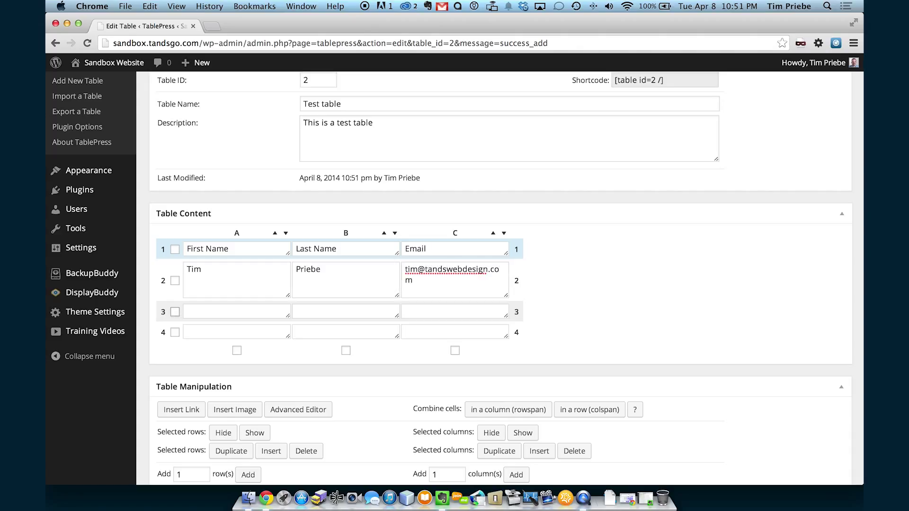
text(Hollyt)
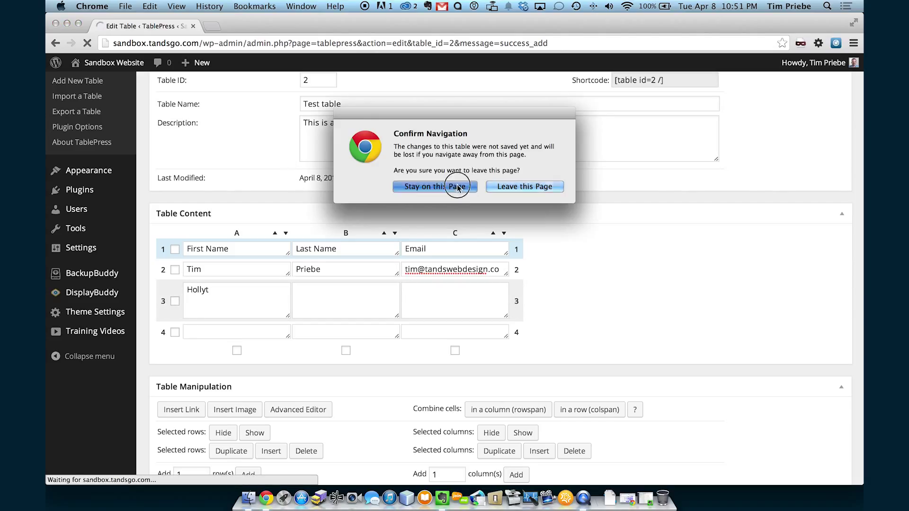
click(433, 186)
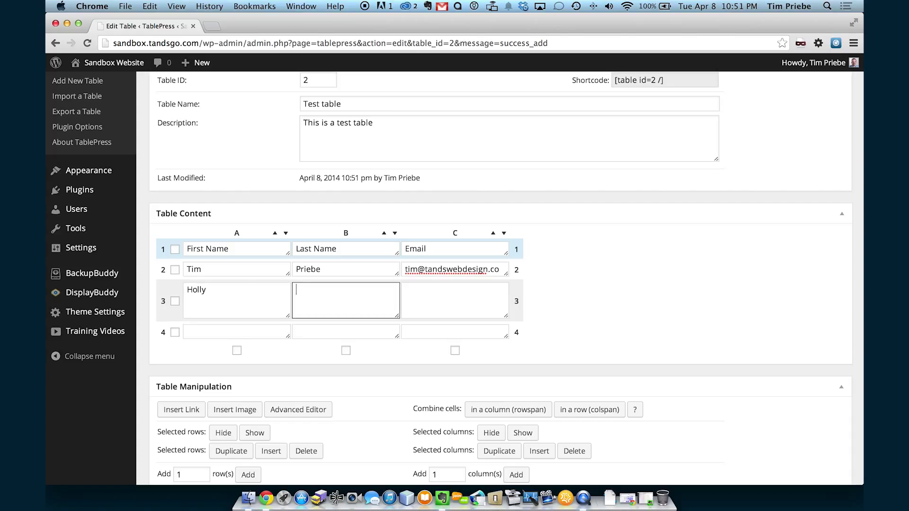
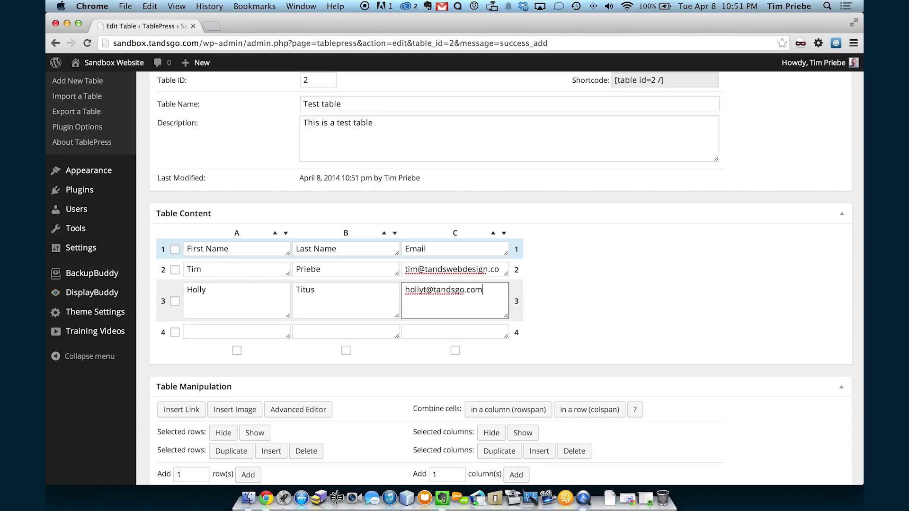
text(P)
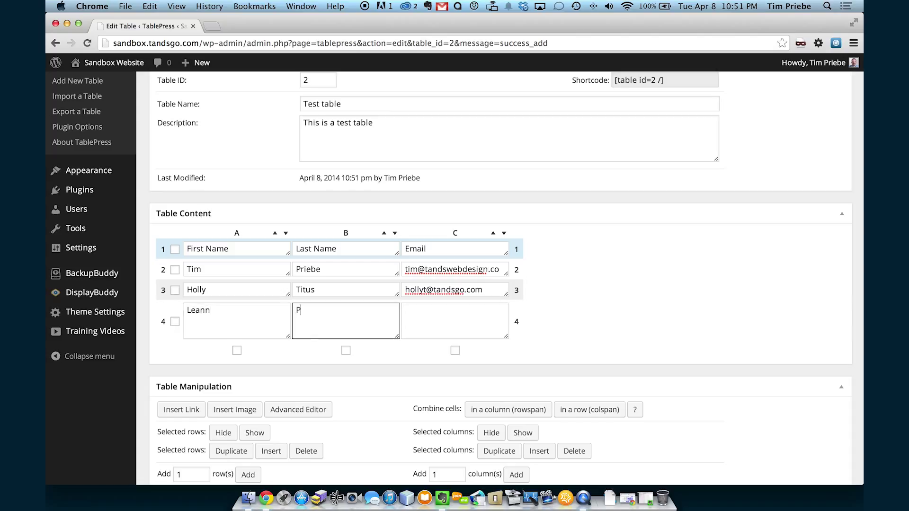
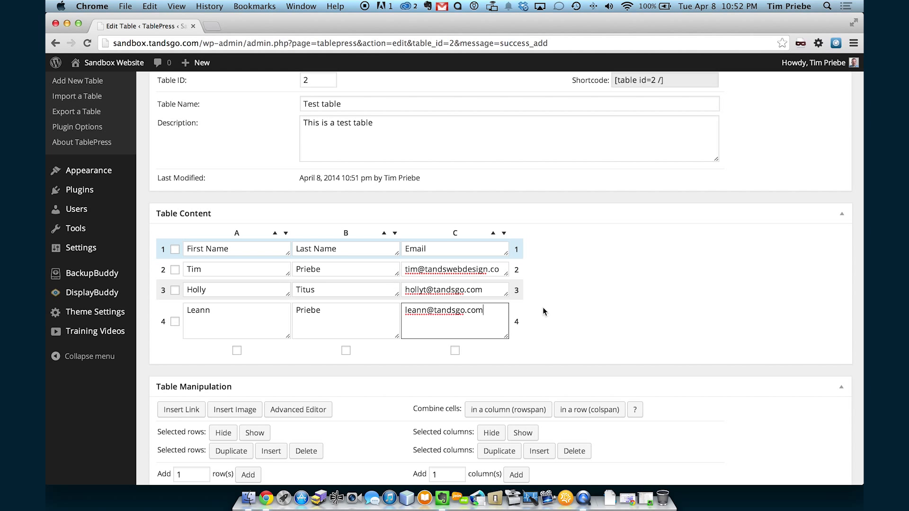
- Save the four-row test table with Save Changes at the bottom of Edit Table
scroll(down, 3)
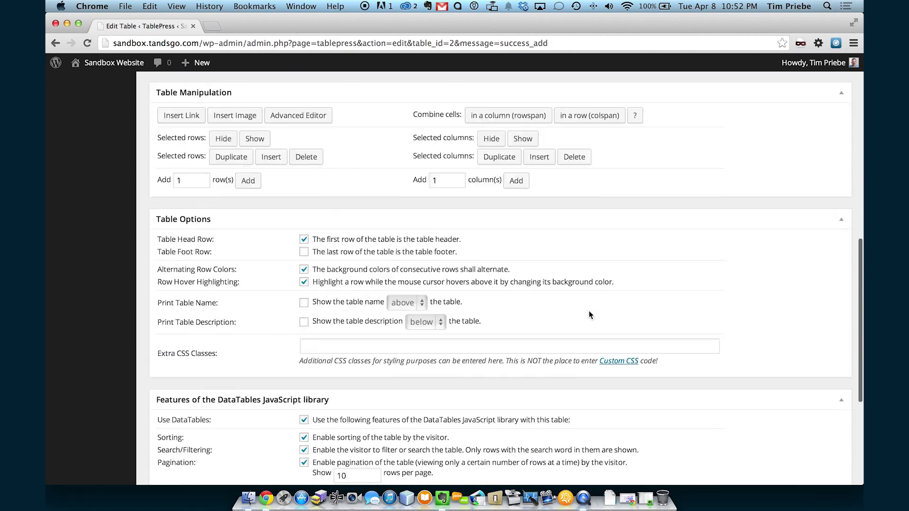
scroll(down, 3)
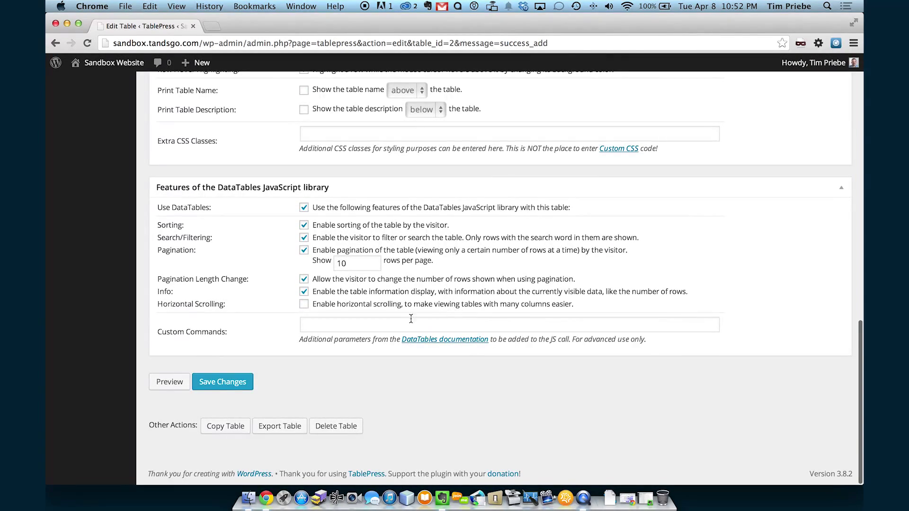
click(222, 381)
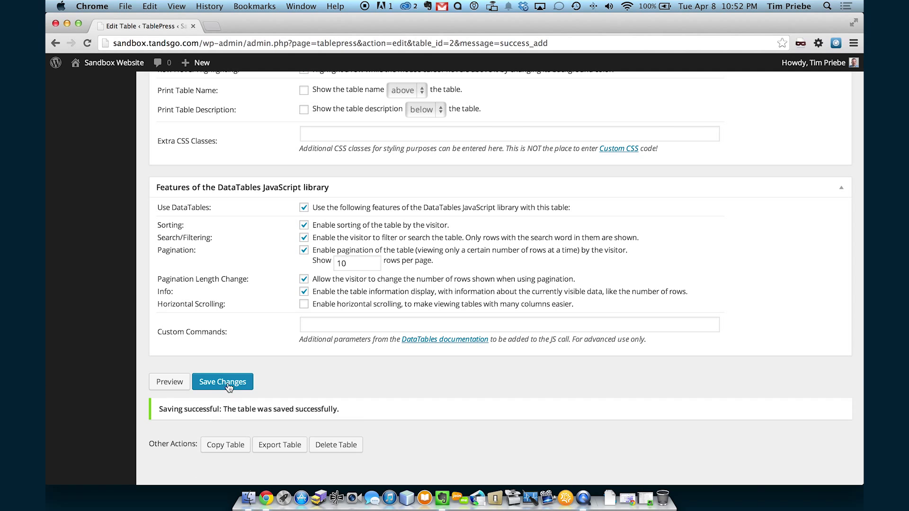
mouse_move(332, 354)
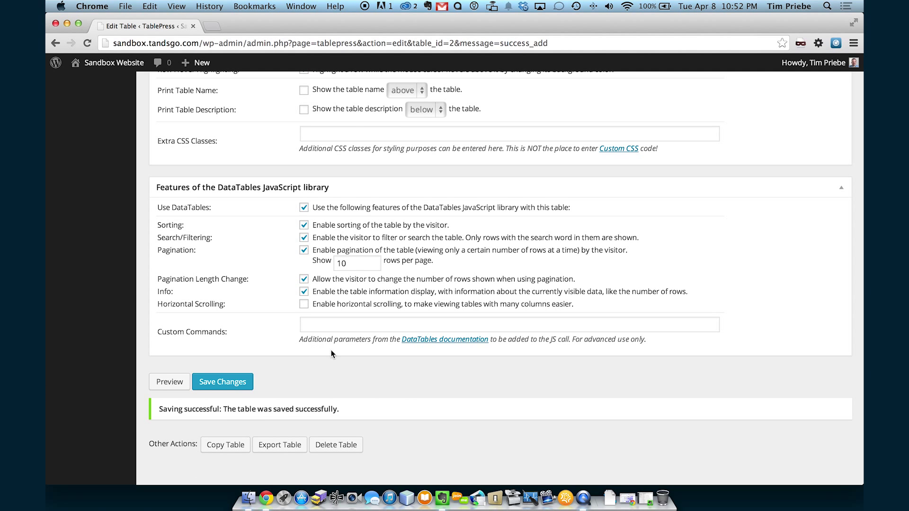
scroll(up, 3)
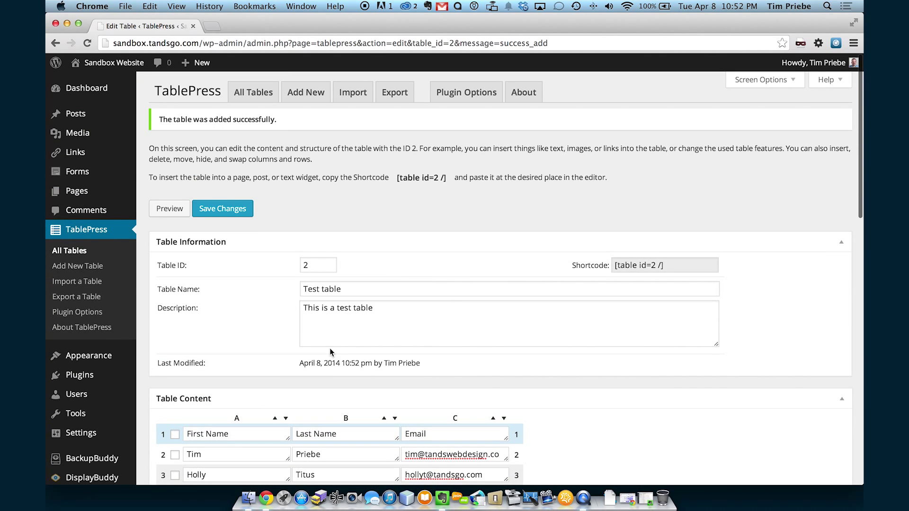
click(169, 209)
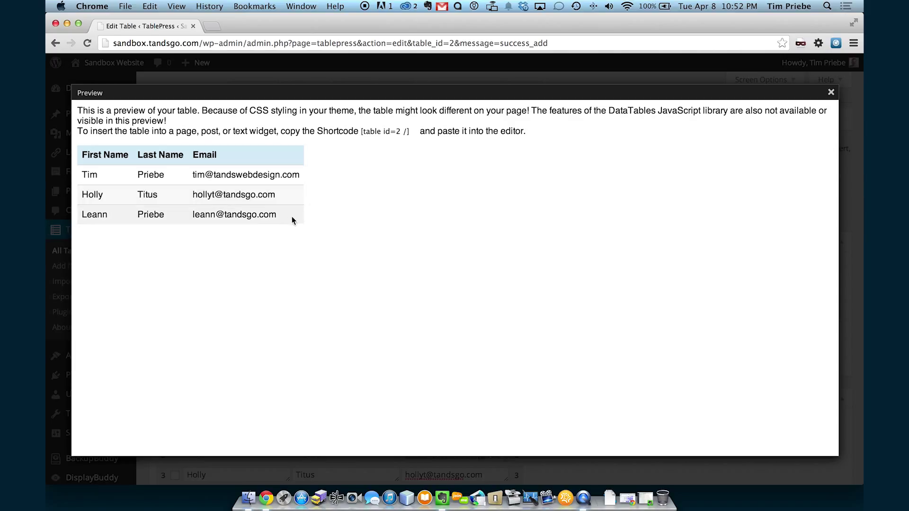
mouse_move(259, 175)
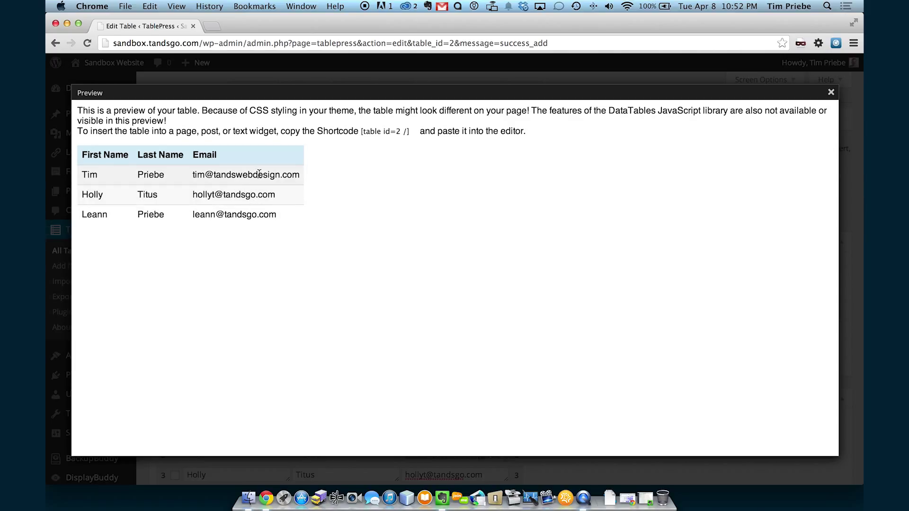
mouse_move(790, 120)
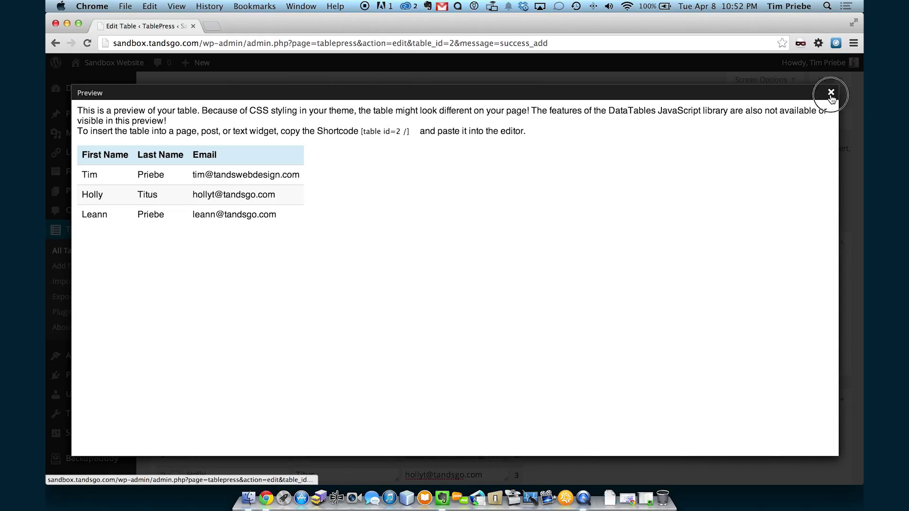
click(830, 94)
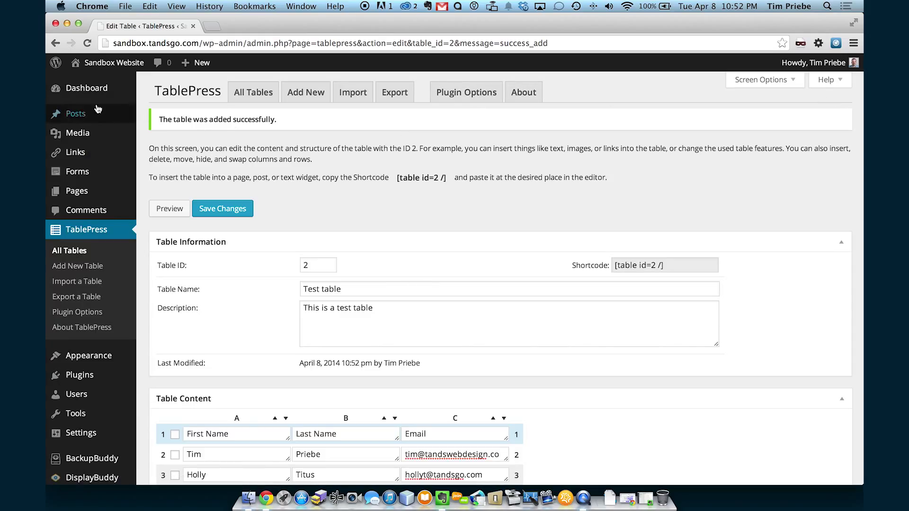
mouse_move(76, 113)
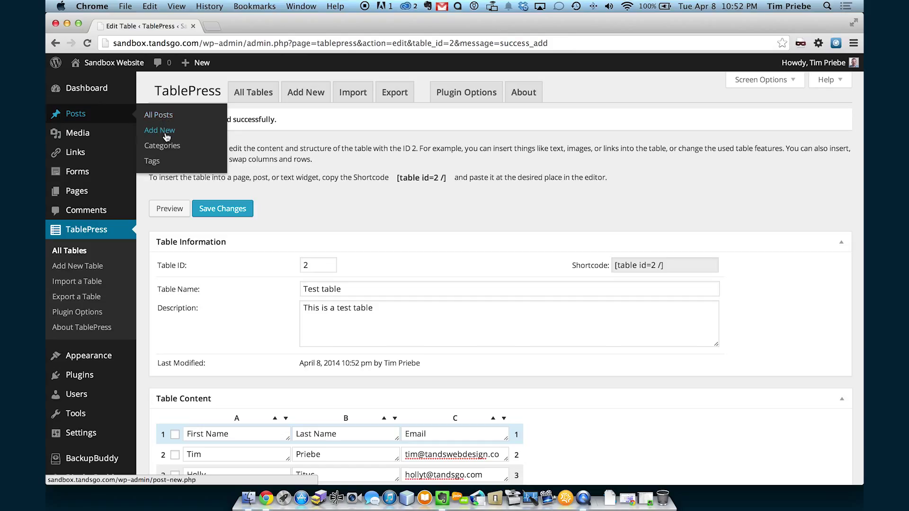
mouse_move(107, 168)
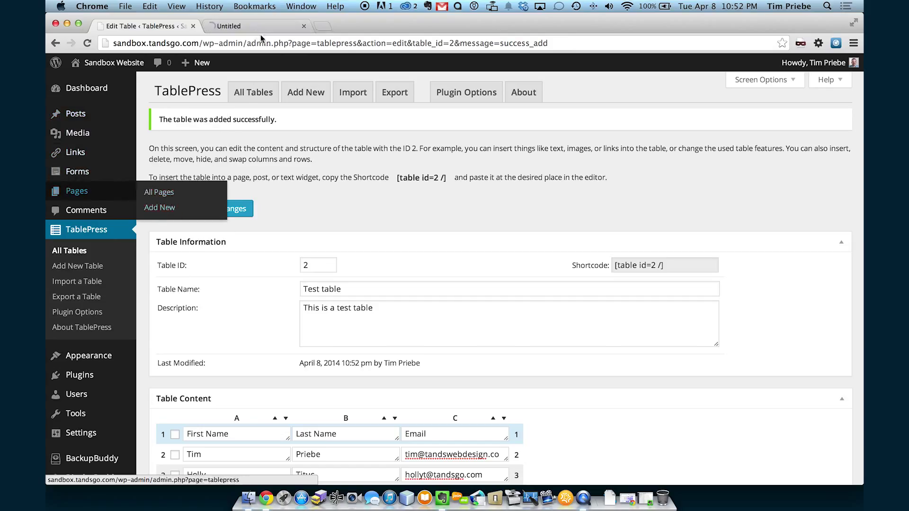
- Create a new page titled 'Table Test' and insert the shortcode for table 2
click(159, 208)
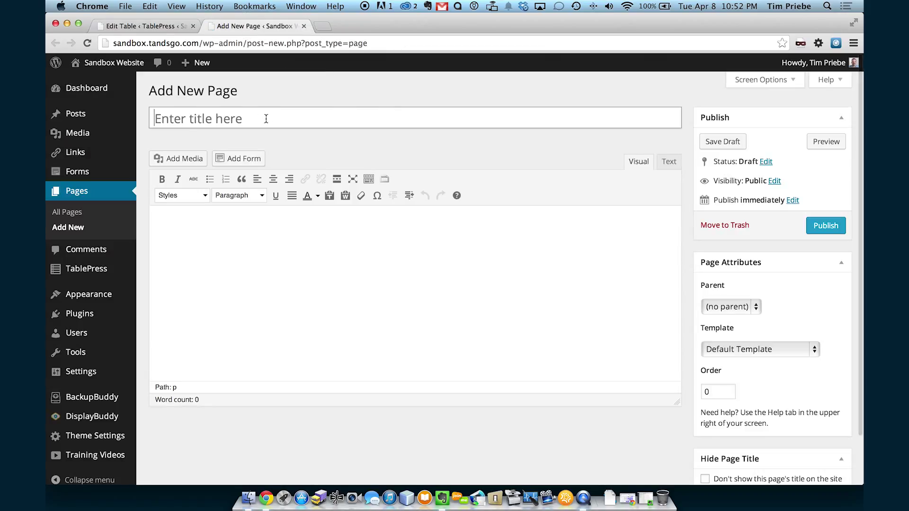
text(Table Test)
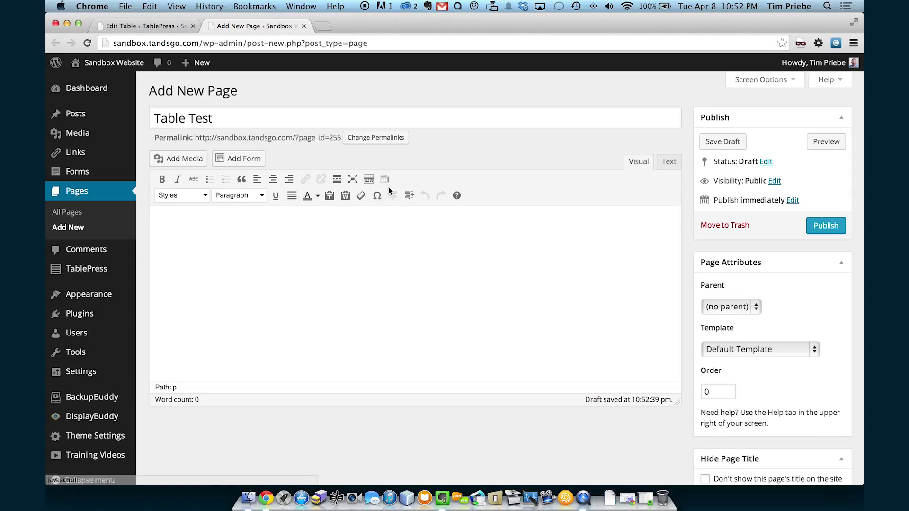
mouse_move(384, 179)
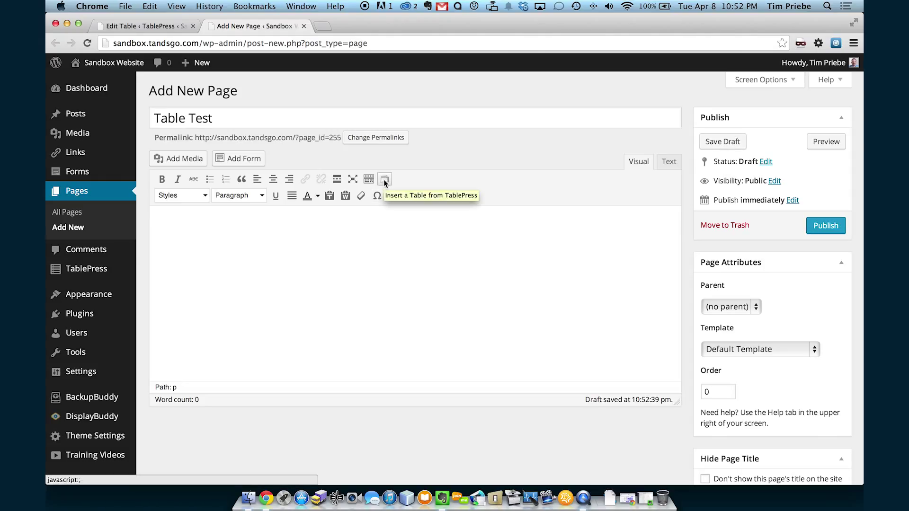
click(385, 179)
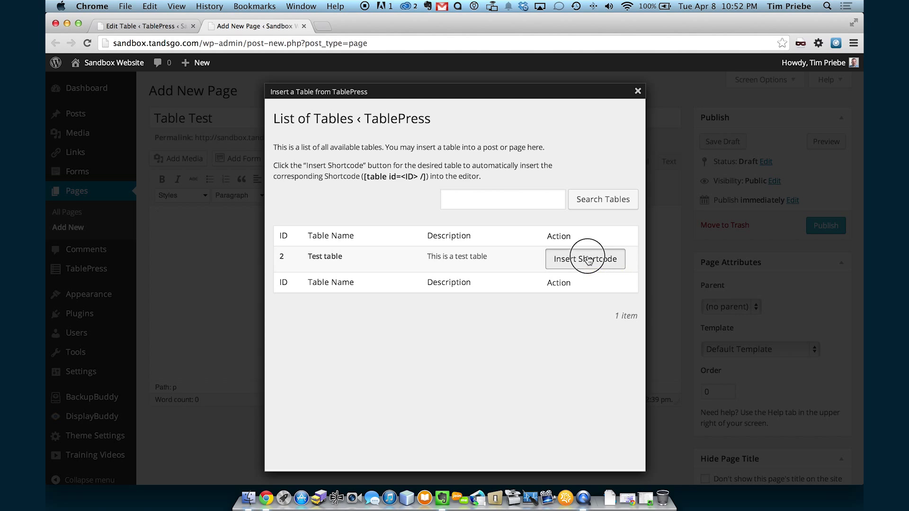
click(585, 259)
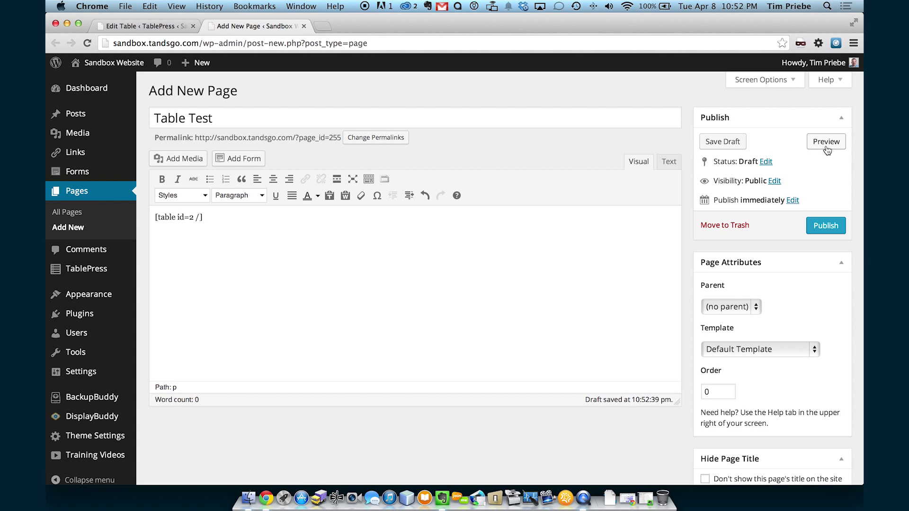
- Preview the Table Test page showing the three contacts with search and paging
click(825, 141)
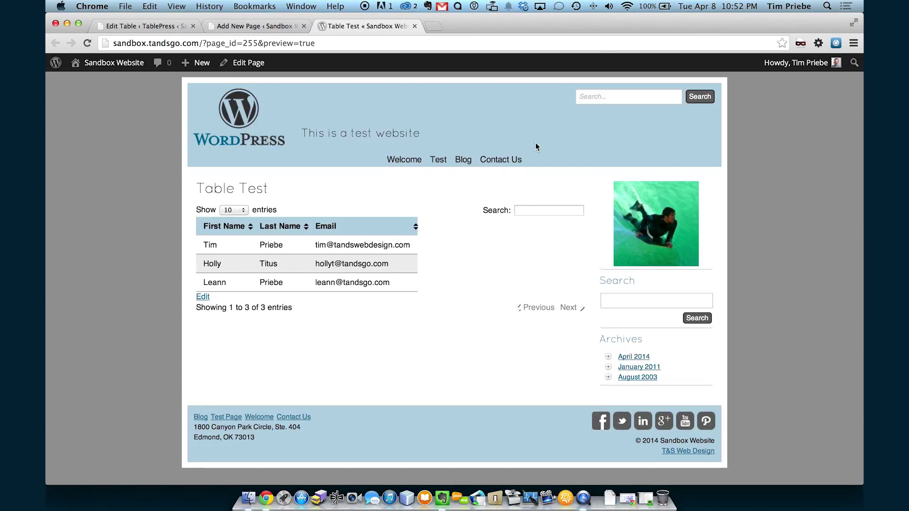
mouse_move(458, 223)
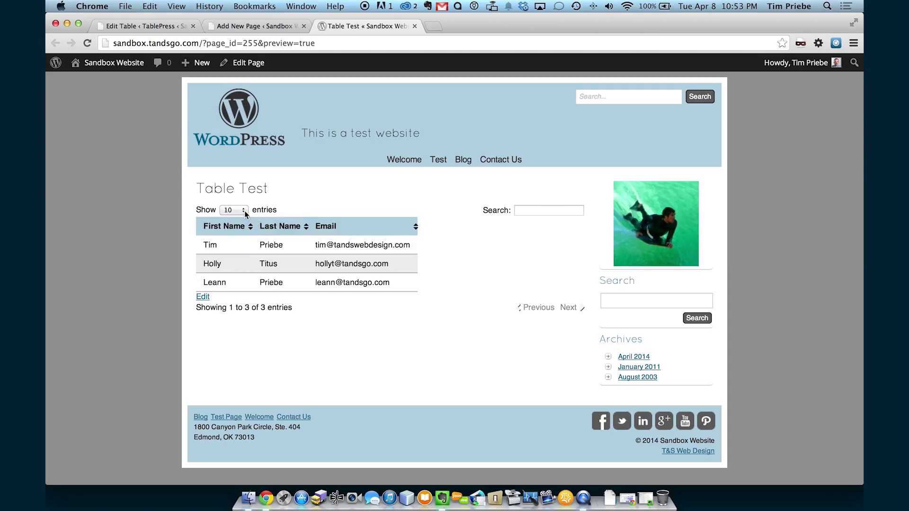
click(232, 210)
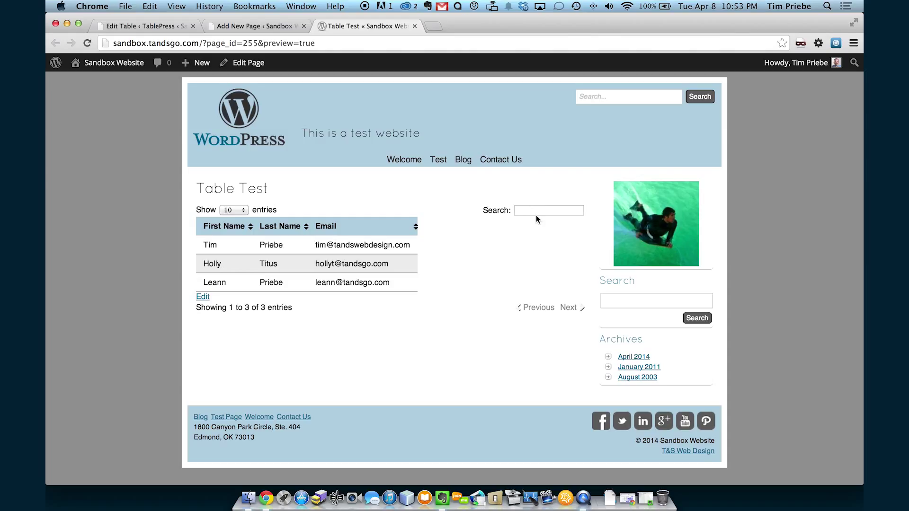
mouse_move(497, 292)
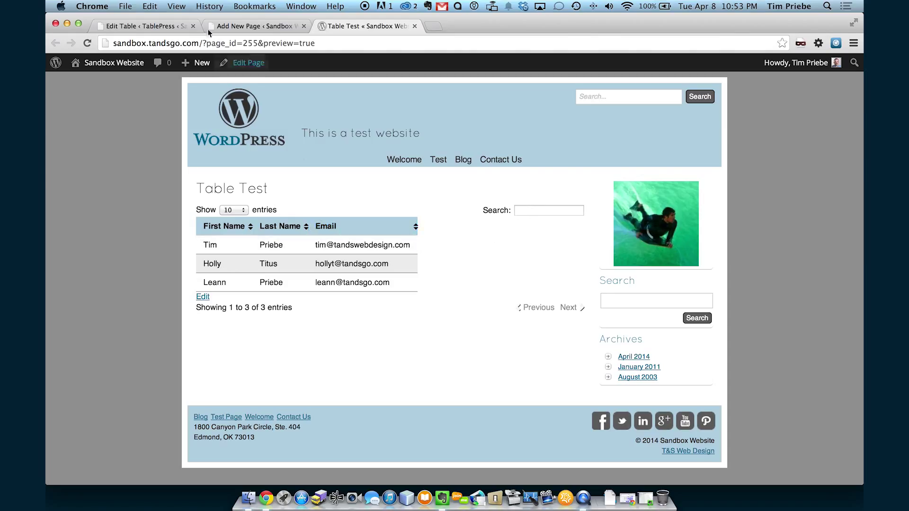
- Uncheck Use DataTables for the test table and save the changes
click(142, 25)
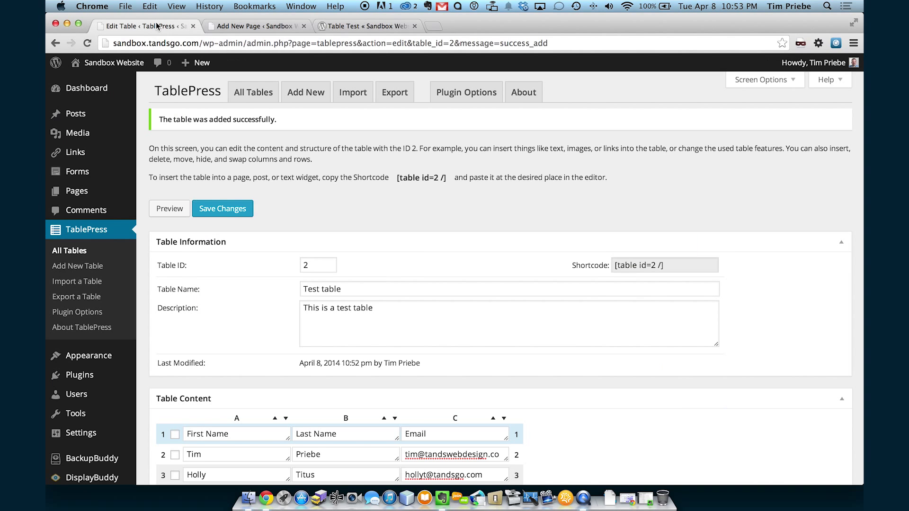
scroll(down, 3)
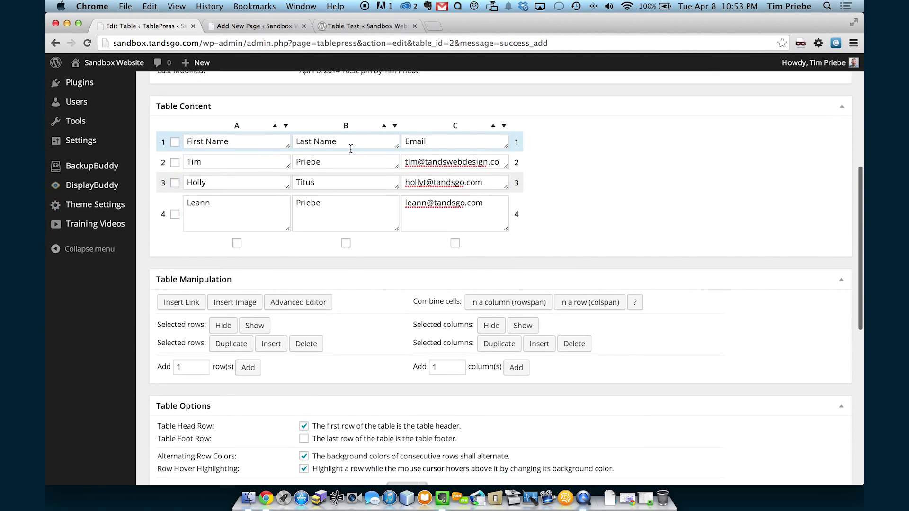
scroll(down, 3)
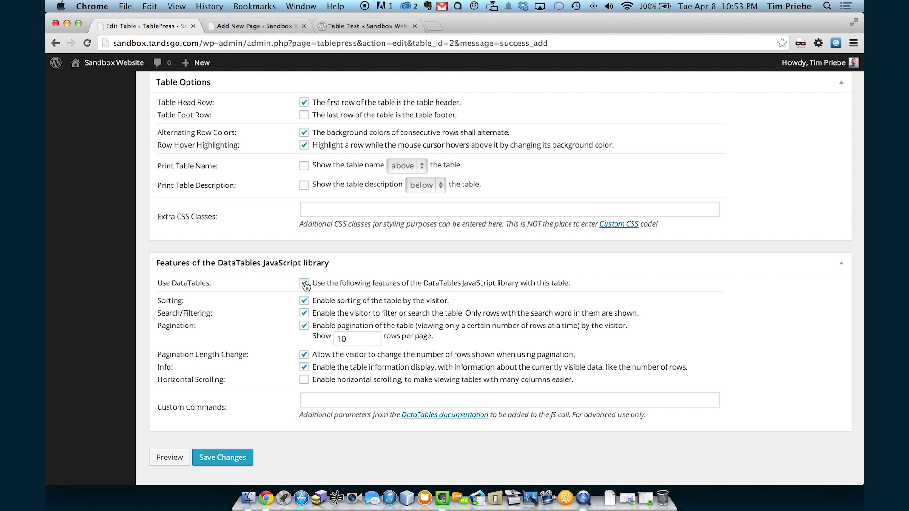
click(304, 283)
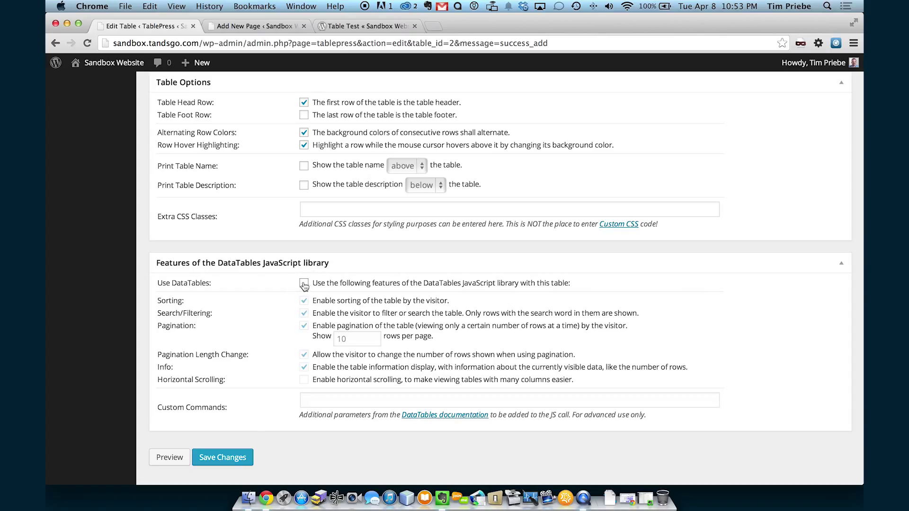
click(303, 283)
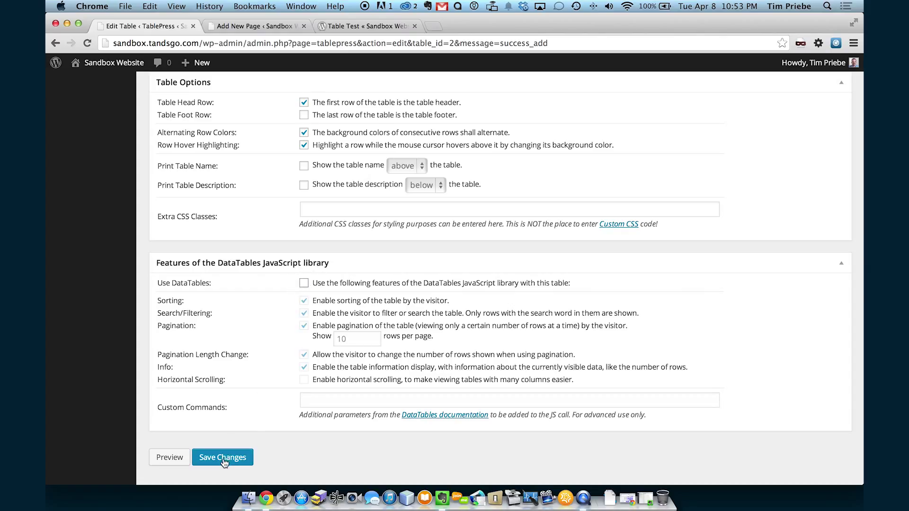
click(222, 458)
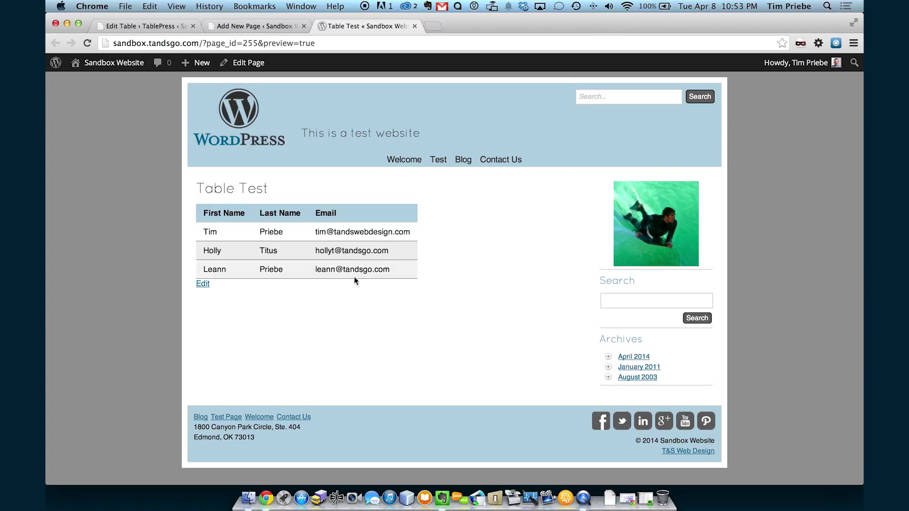
mouse_move(408, 225)
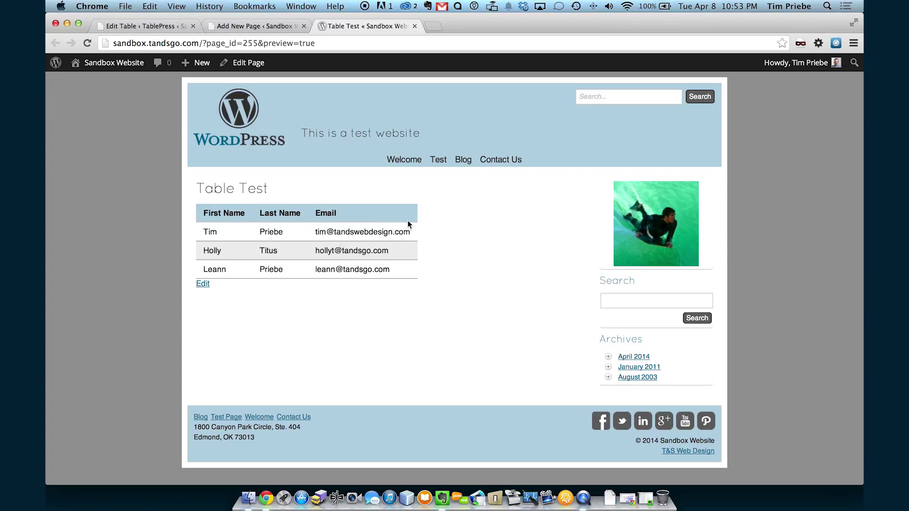
mouse_move(443, 232)
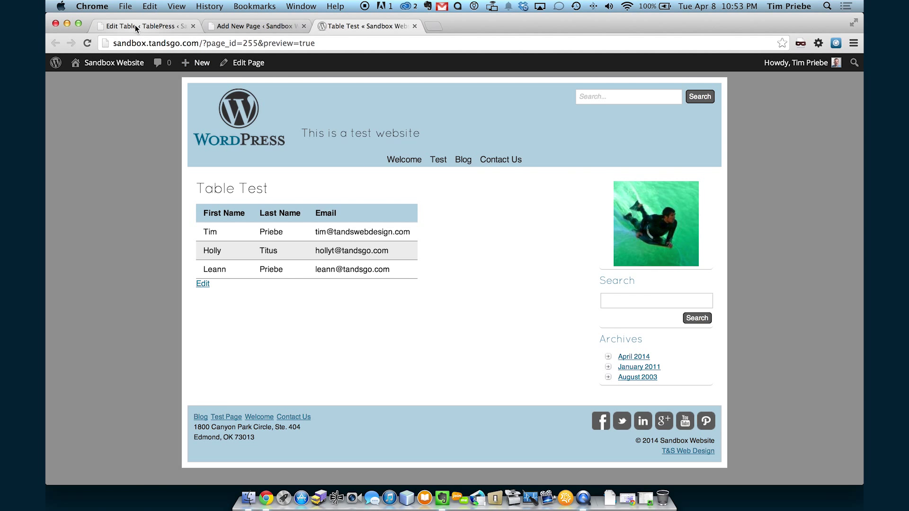
- Toggle Table Head Row off and back on, then uncheck Row Hover Highlighting
click(142, 27)
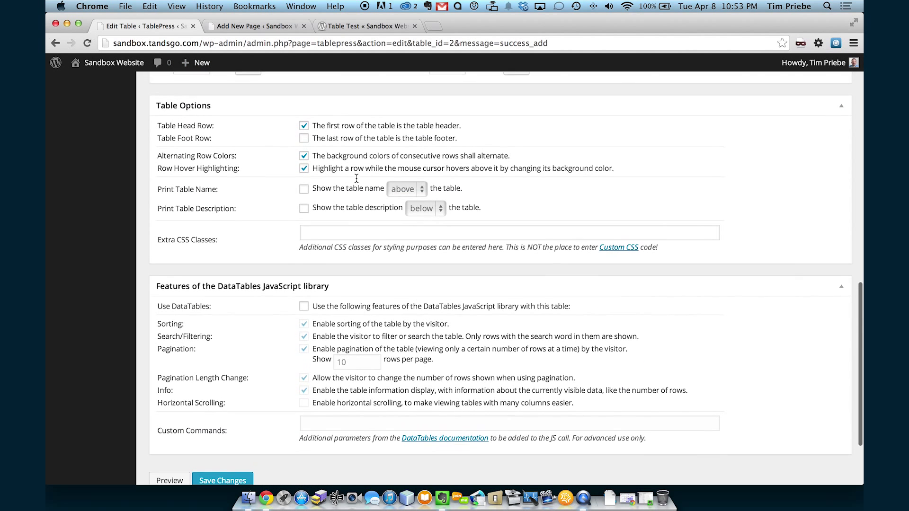
scroll(up, 3)
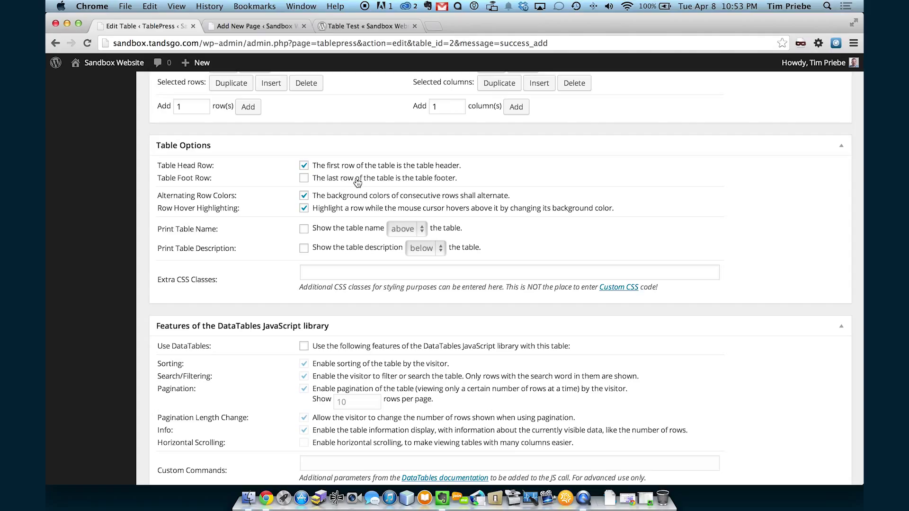
mouse_move(365, 133)
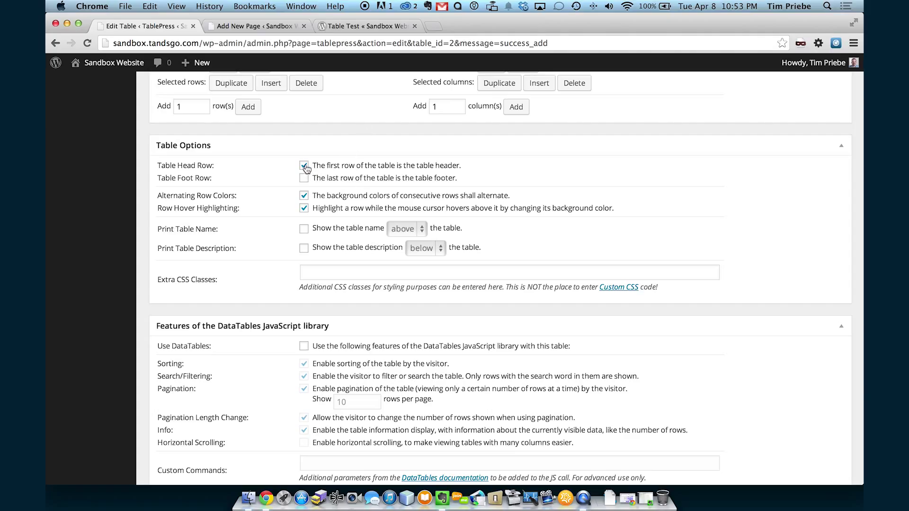
click(303, 166)
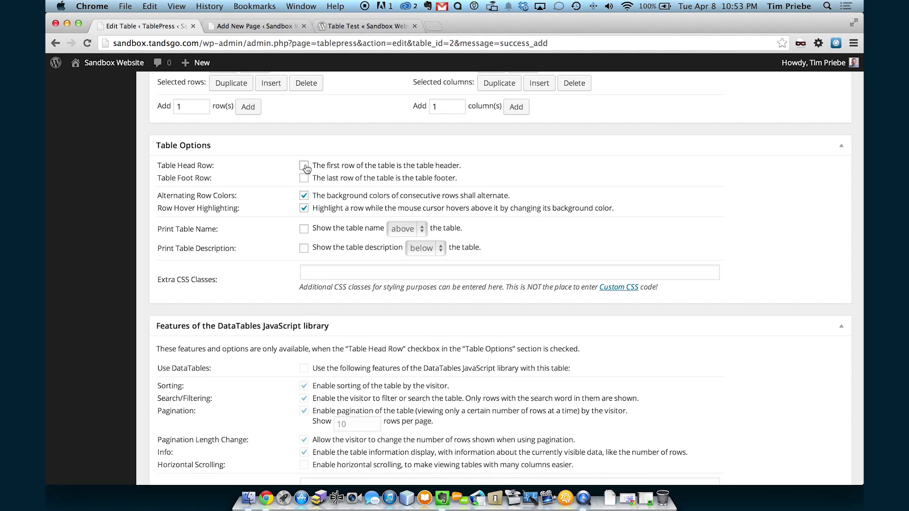
click(304, 165)
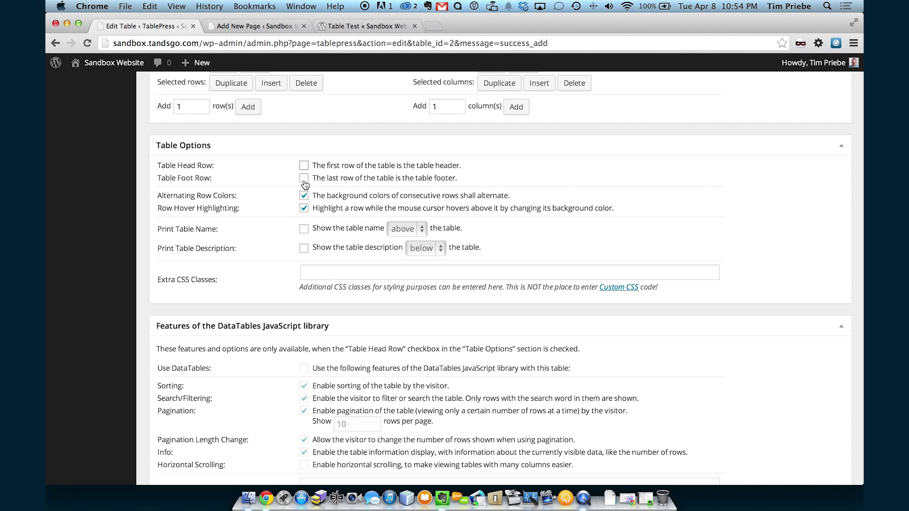
mouse_move(305, 174)
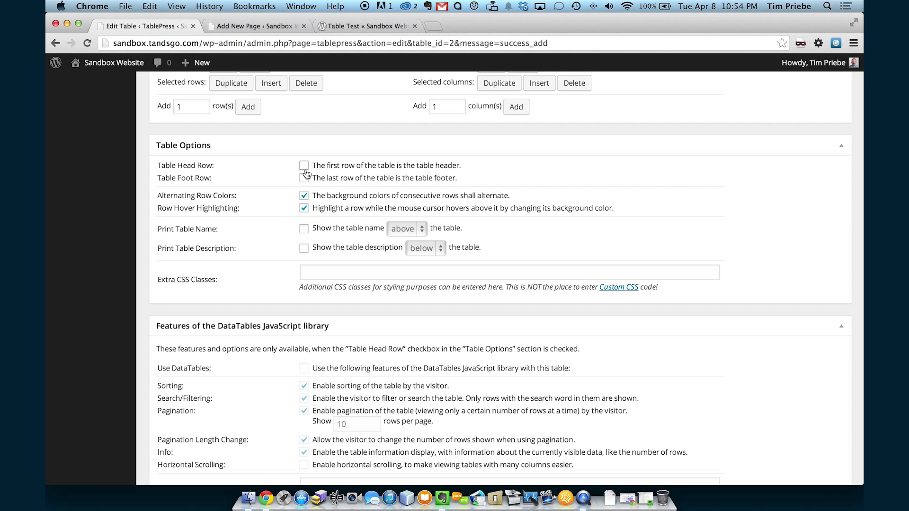
click(304, 164)
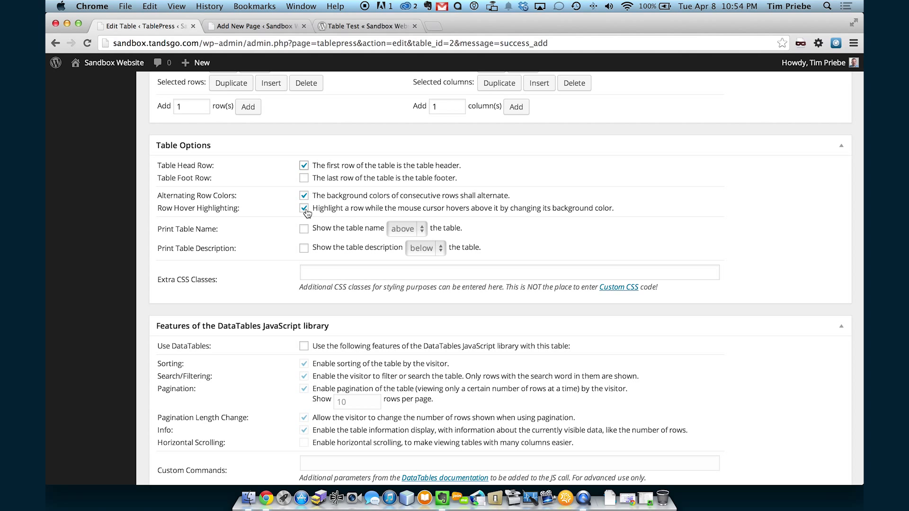
click(304, 208)
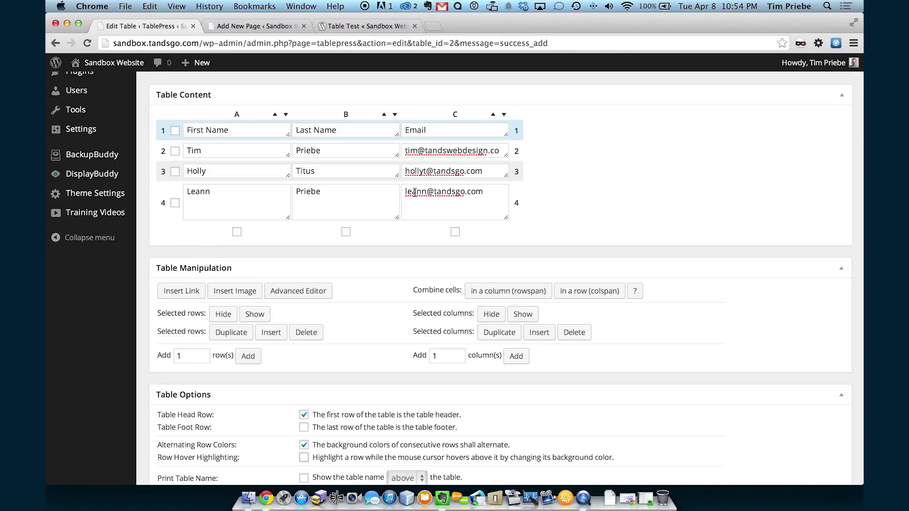
- Select row 4's email address and choose that cell for Insert Link
double_click(443, 192)
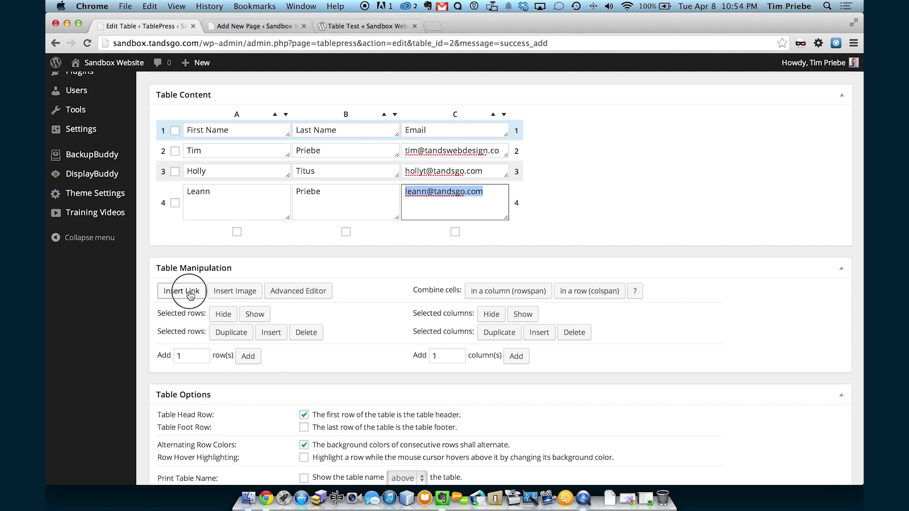
click(180, 291)
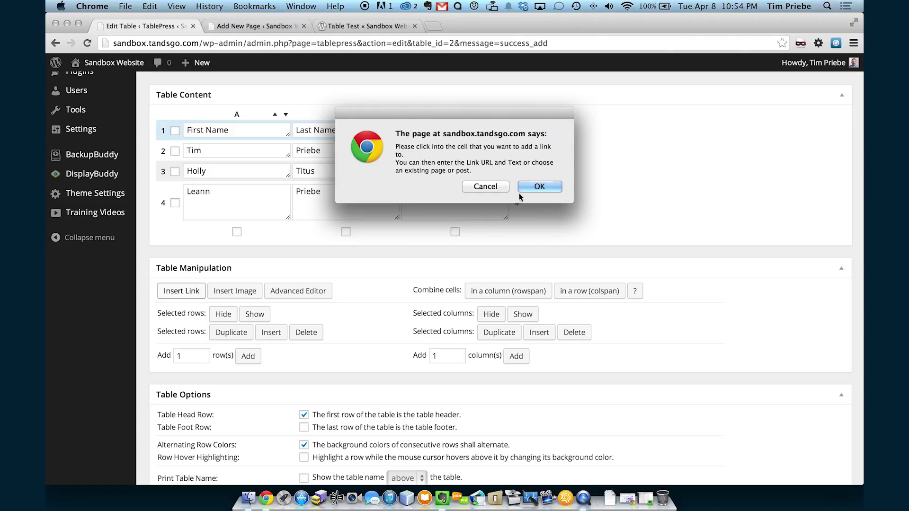
click(539, 187)
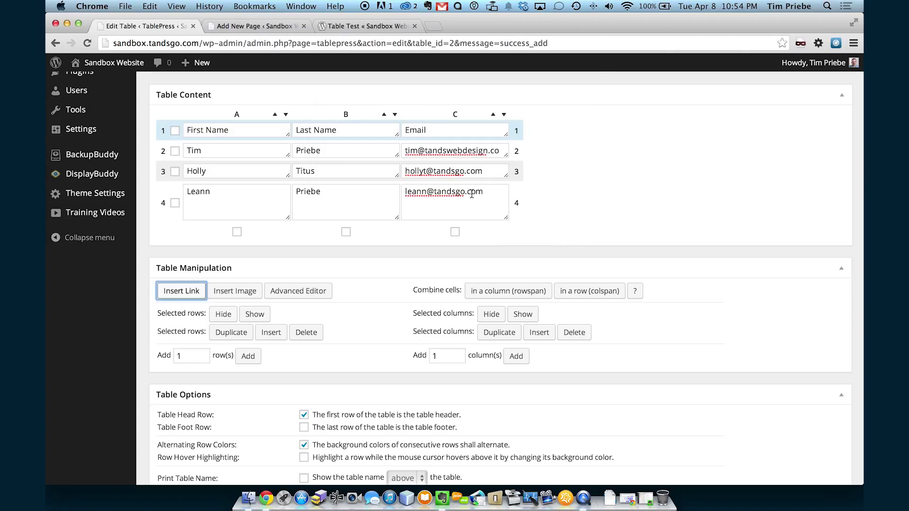
click(181, 290)
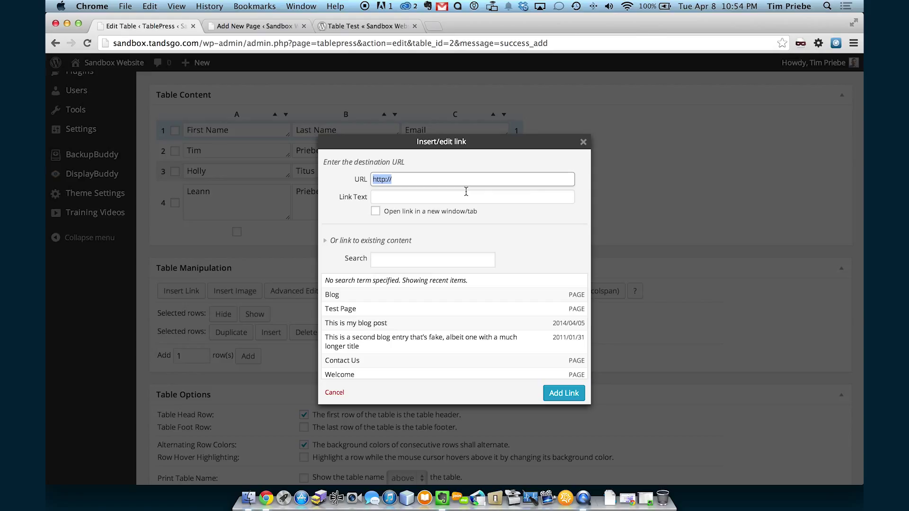
text(mail)
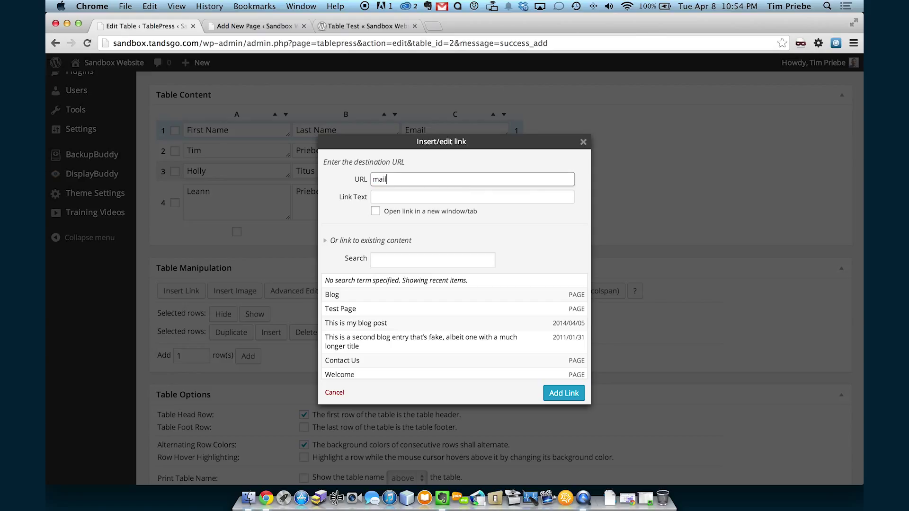
text(to:)
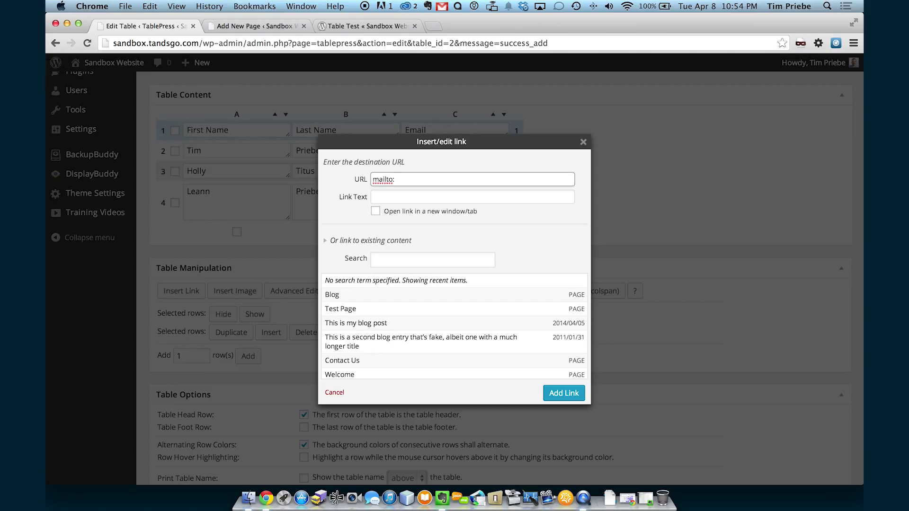
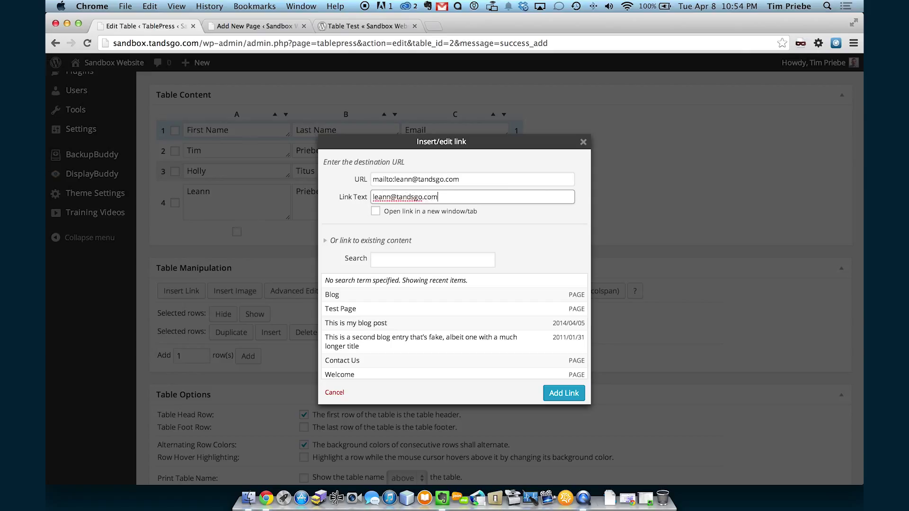
click(563, 392)
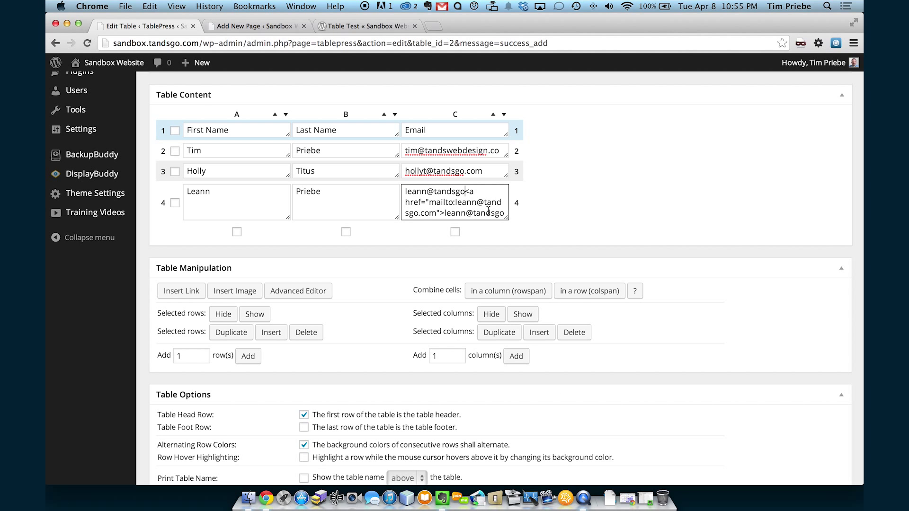
- Remove the plain address before the <a> tag in C4 and clear cell C3
scroll(down, 3)
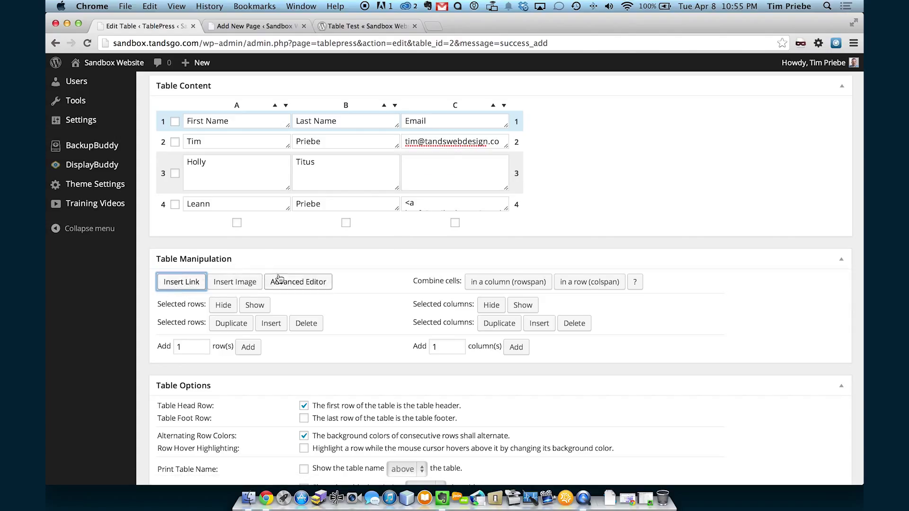
- Add a mailto link to Holly's address with text 'Email Holly' in cell C3
click(455, 173)
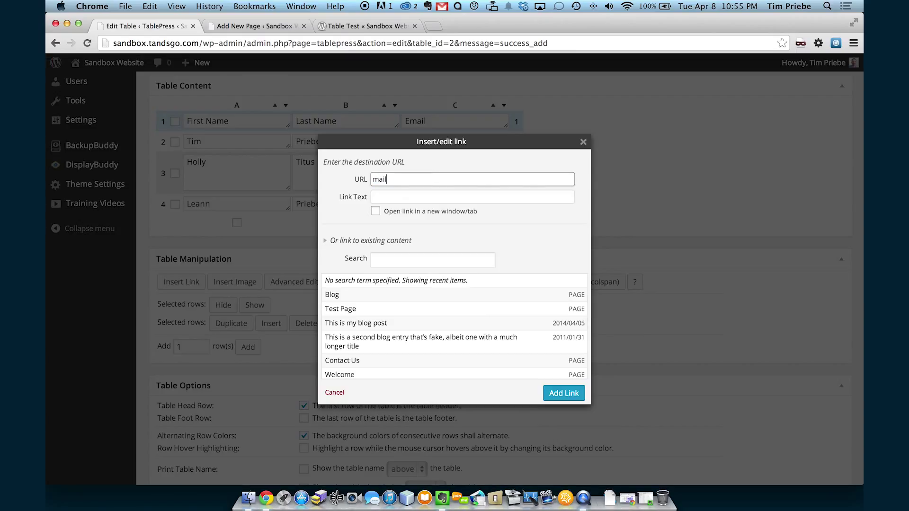
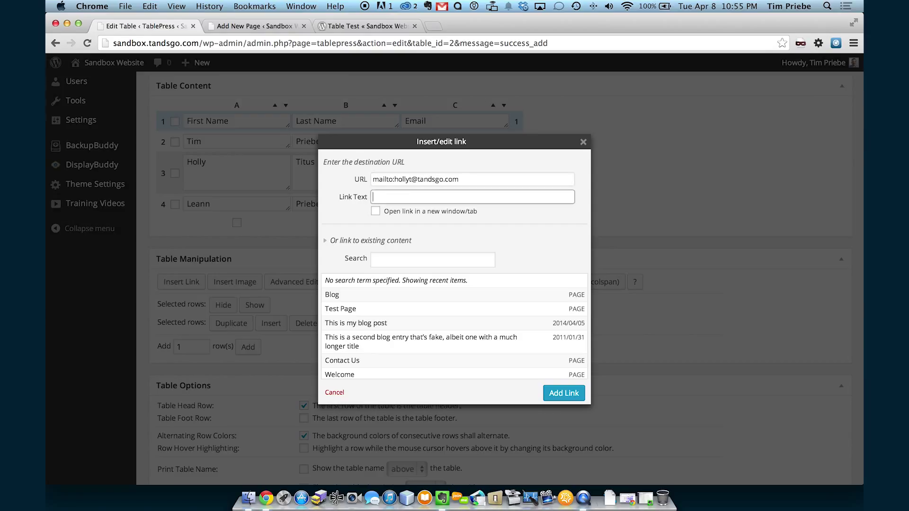
text(Ho)
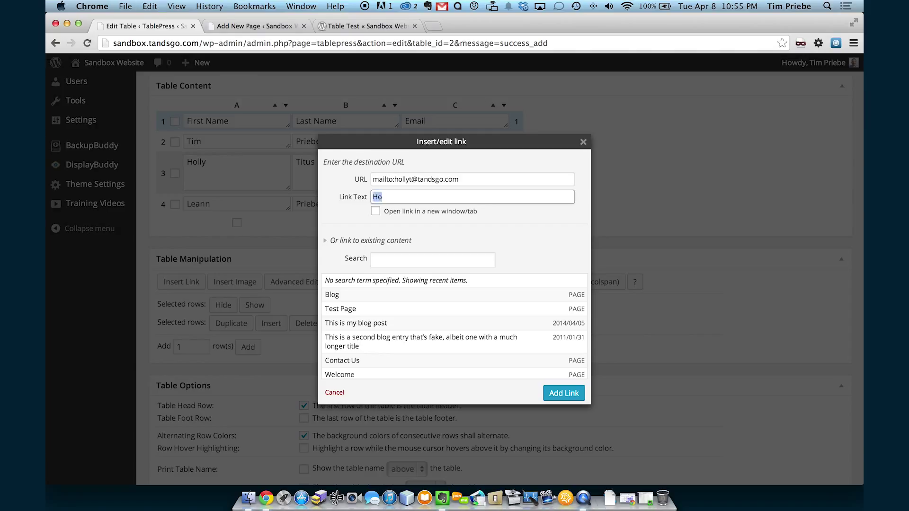
text(Email Holly)
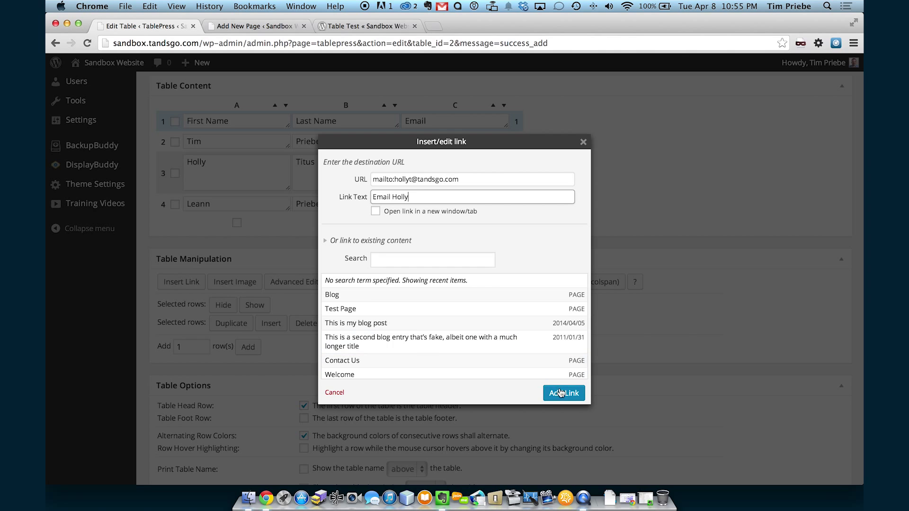
click(563, 392)
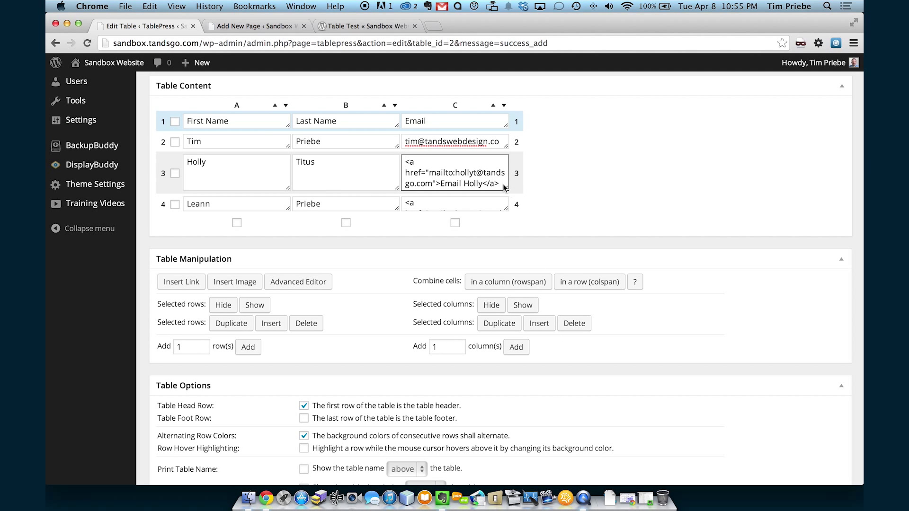
- Delete Tim's address from cell C2 and bring up the Advanced Editor for it
double_click(454, 141)
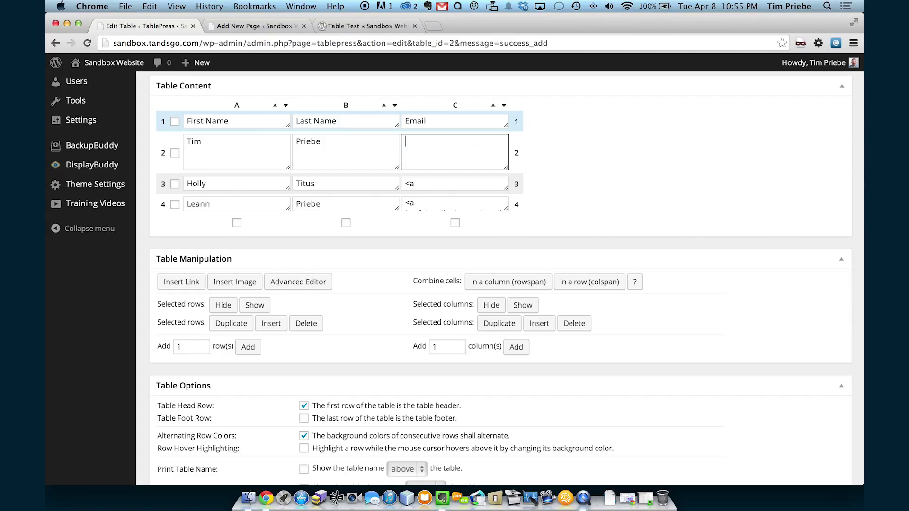
click(299, 282)
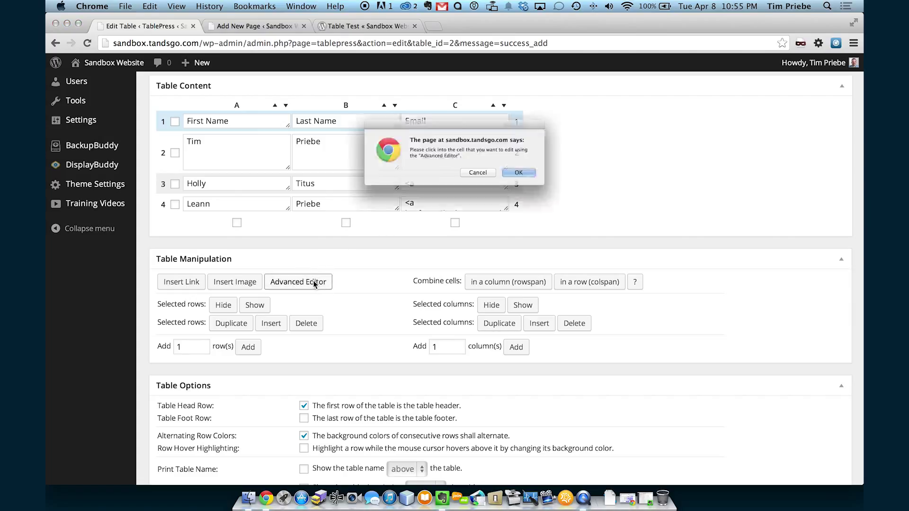
click(518, 172)
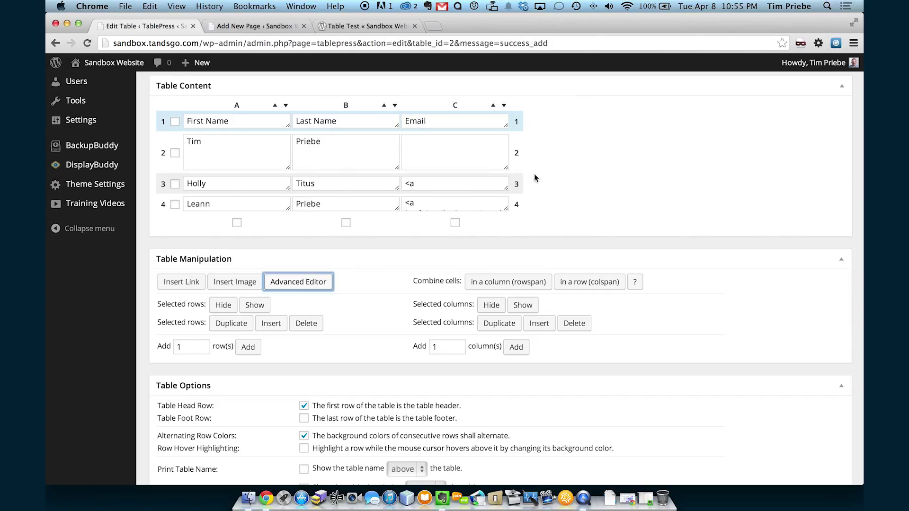
click(298, 282)
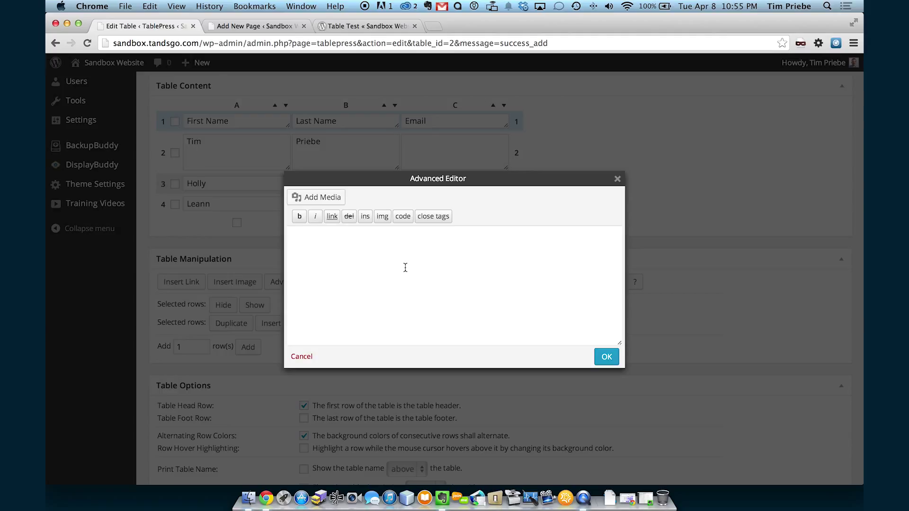
- Enter 'Tim doesn't use email. Weird, huh?' with 'Weird, huh?' in bold and confirm it
text(Tim doesn't use em)
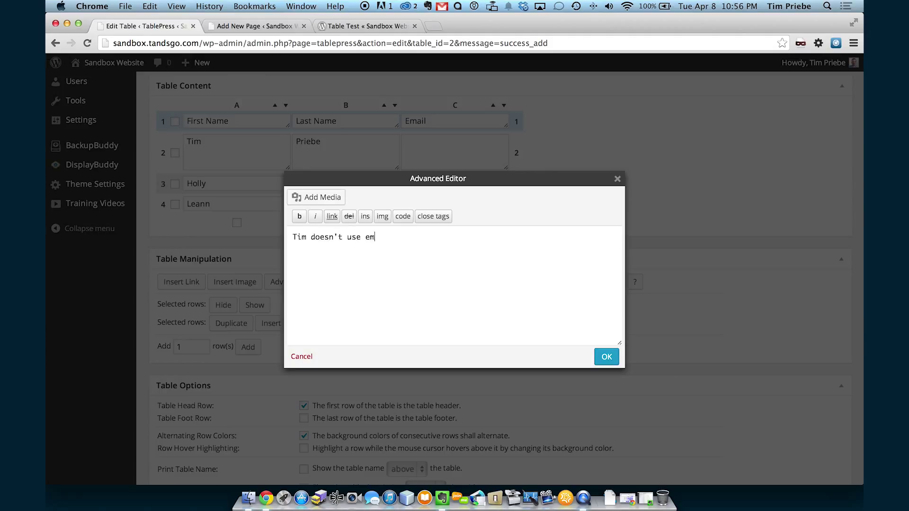
text(ail. Weird,)
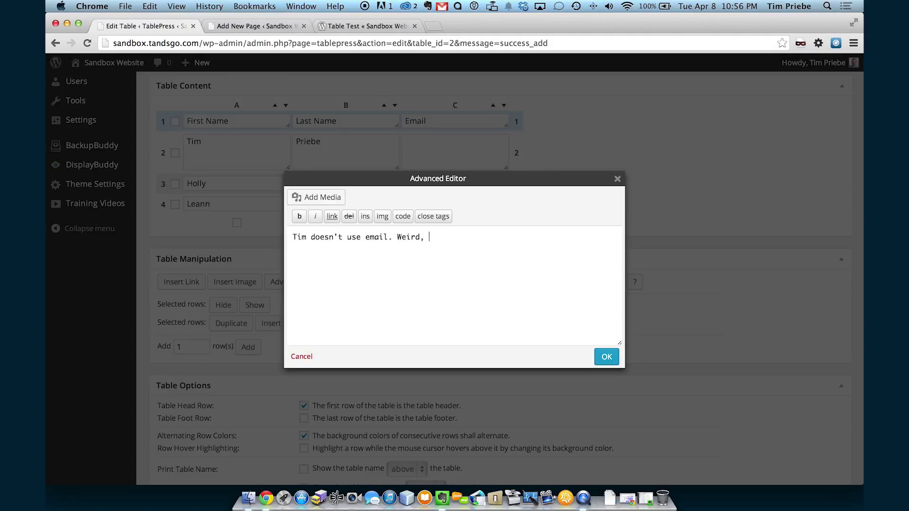
text(huh?)
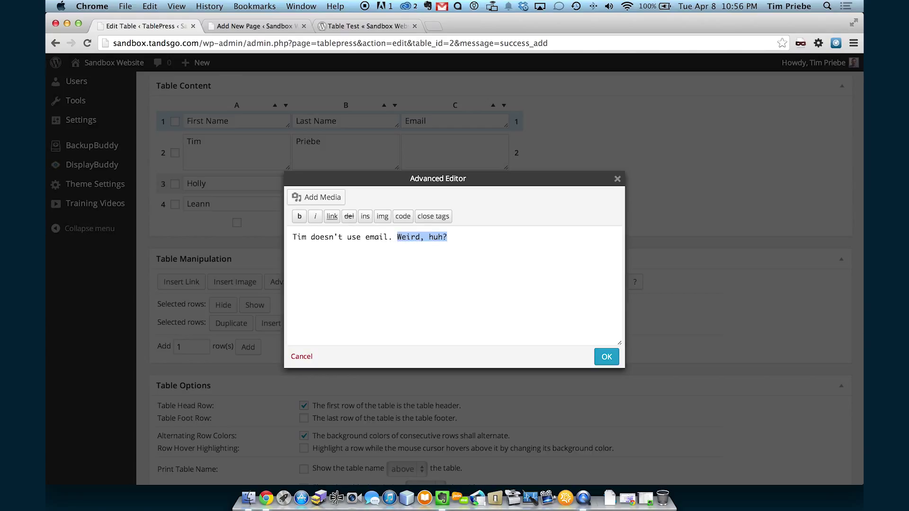
click(300, 216)
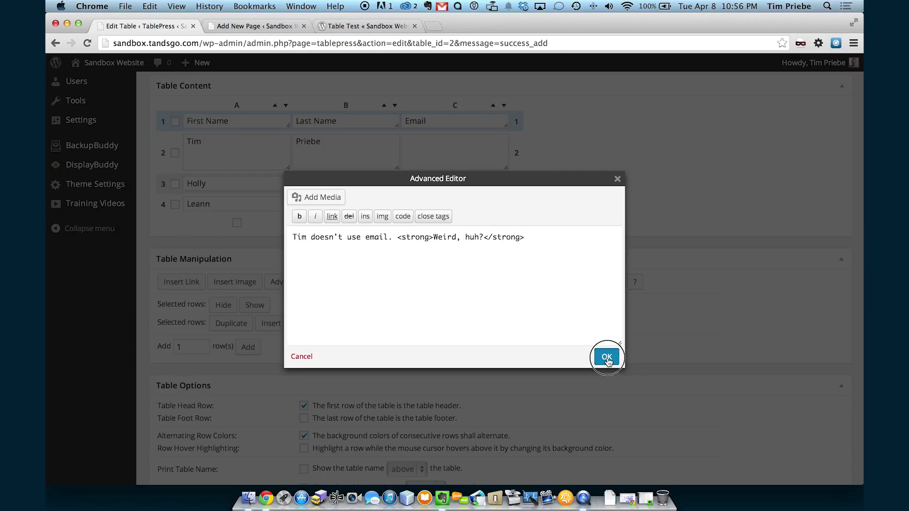
click(606, 357)
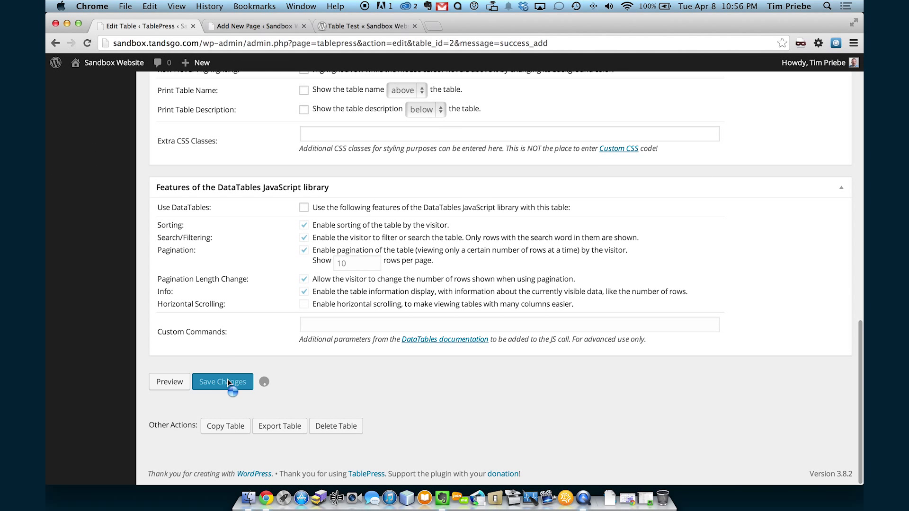
- Save the table and preview it with Tim's bold note and the email links, then close the preview
click(222, 381)
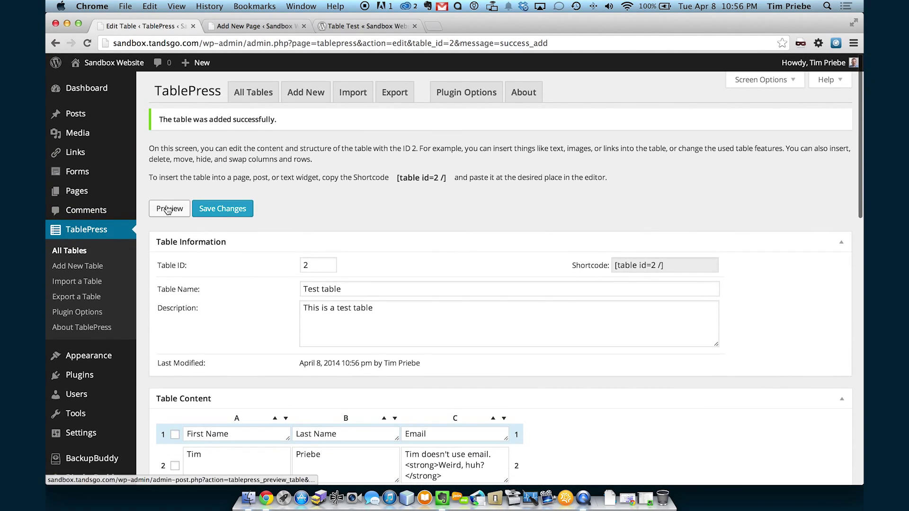
click(169, 208)
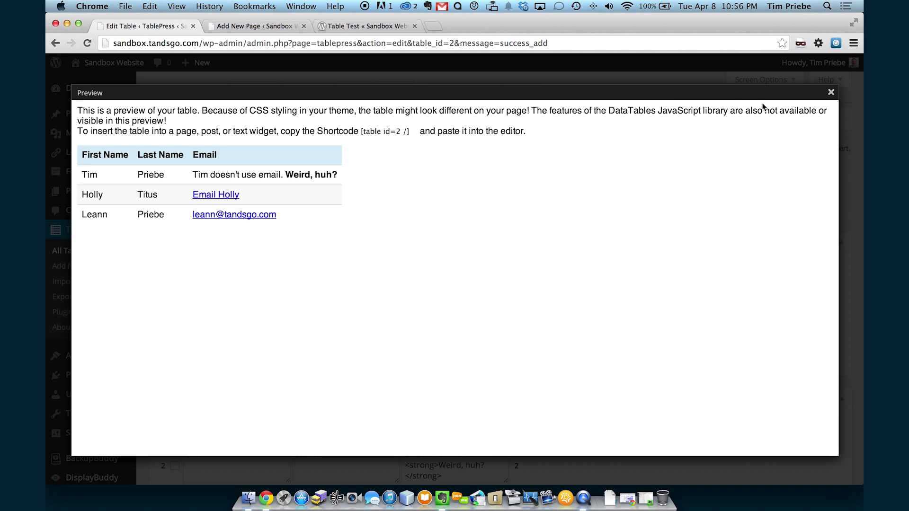
mouse_move(831, 93)
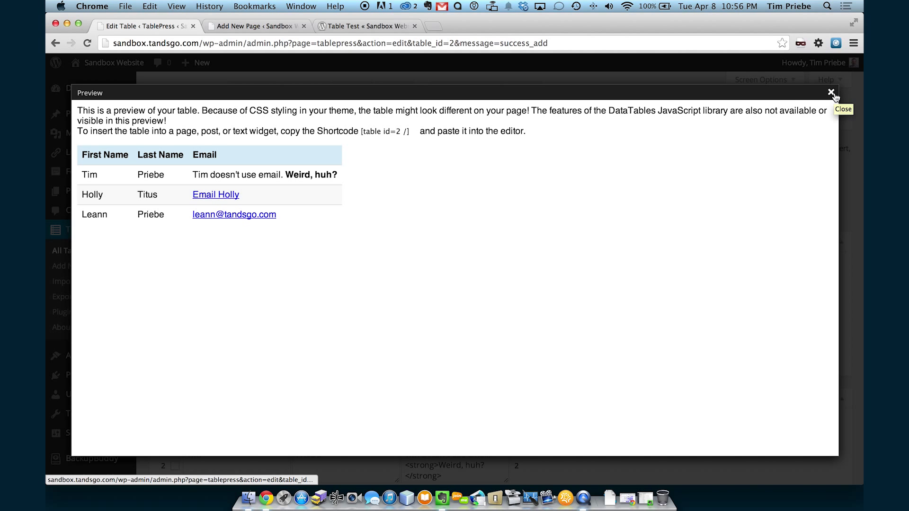
click(831, 93)
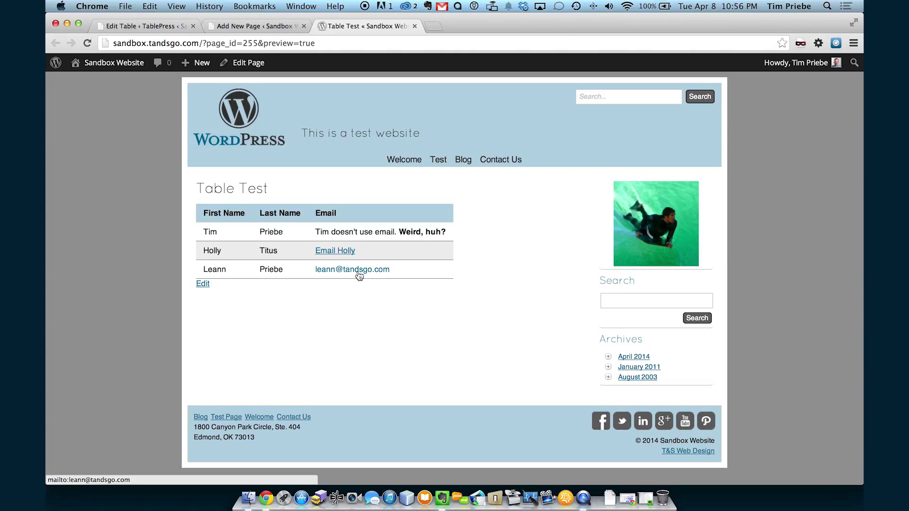
mouse_move(497, 201)
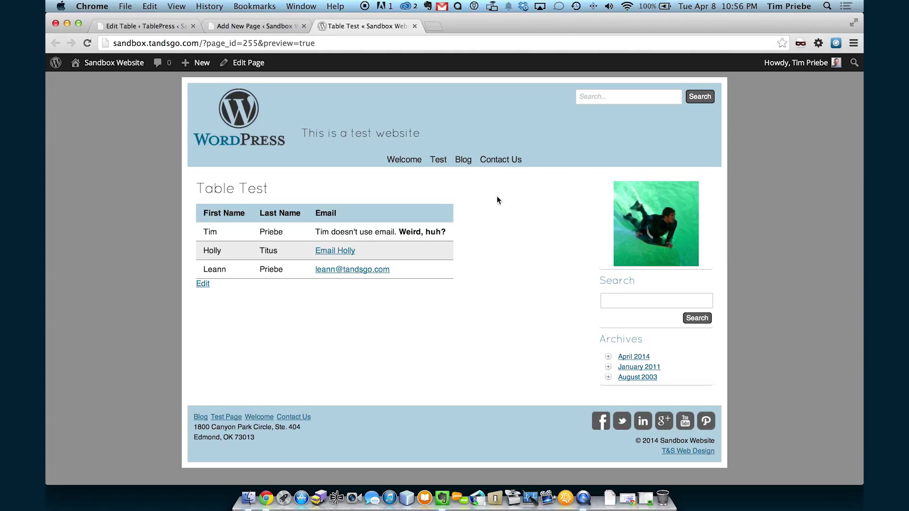
- Switch to the Table Test page tab to see the rendered table with the note and links
click(142, 27)
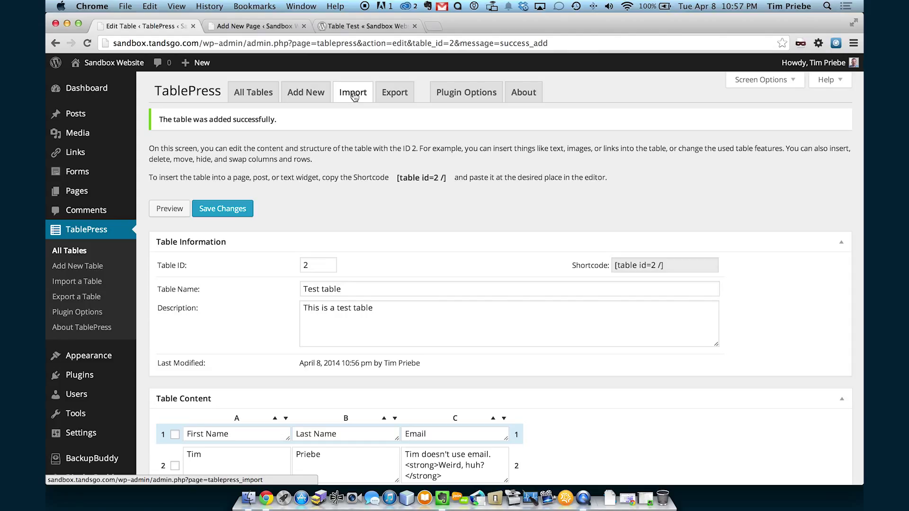
mouse_move(324, 239)
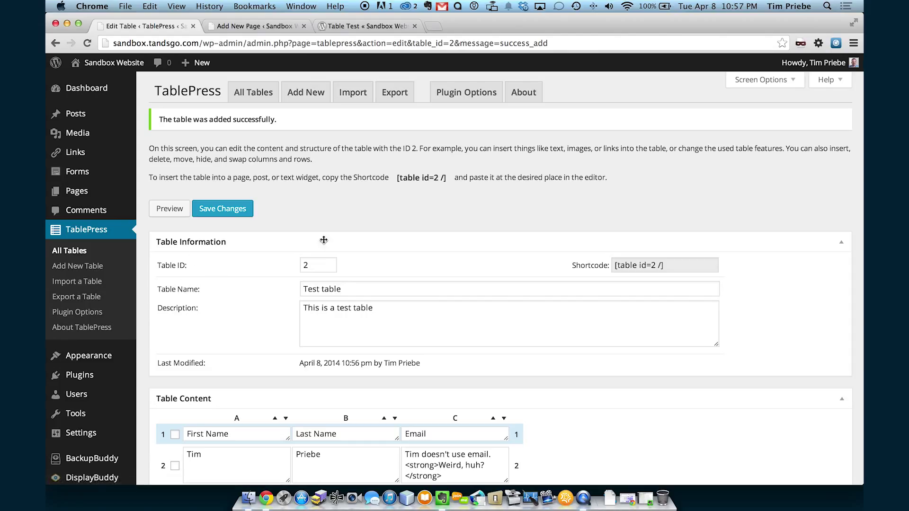
mouse_move(351, 124)
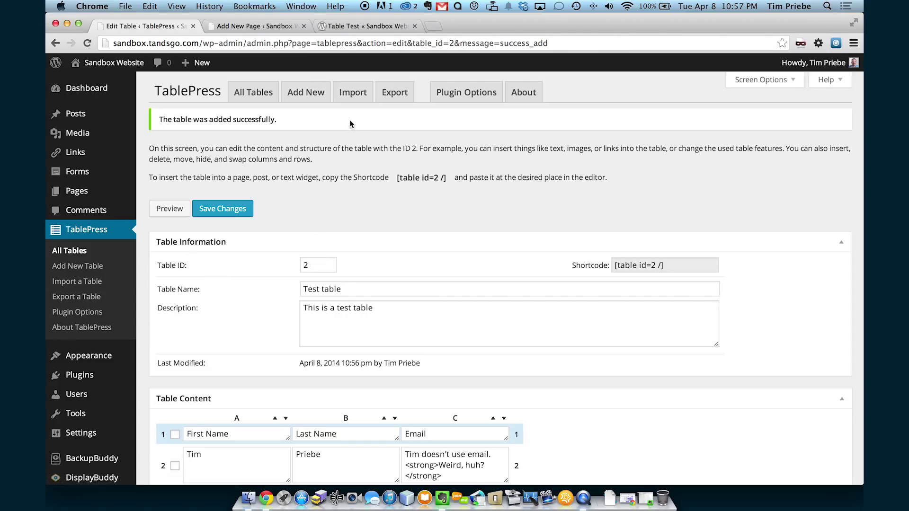
- Go to TablePress's Import tab from the table's edit screen
click(352, 92)
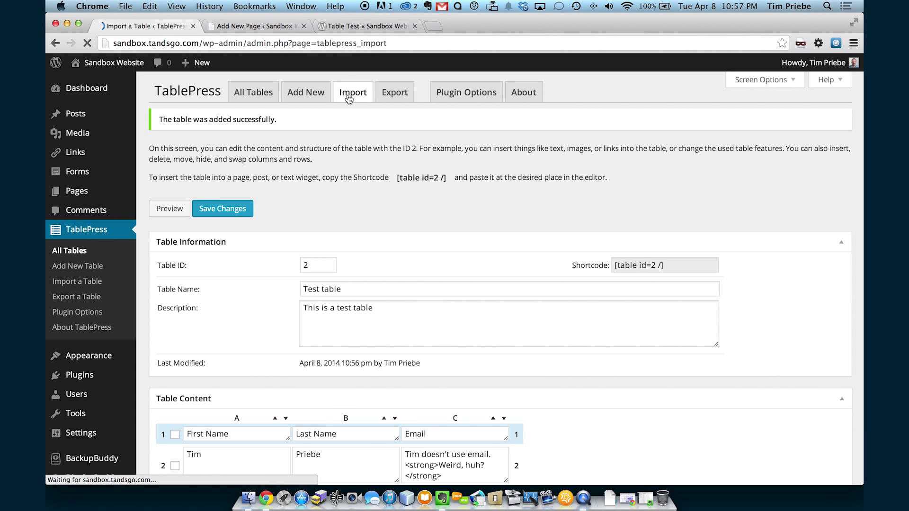
- Dismiss the WP-Table Reloaded notice on the Import page, review the options, and head to Export
click(352, 91)
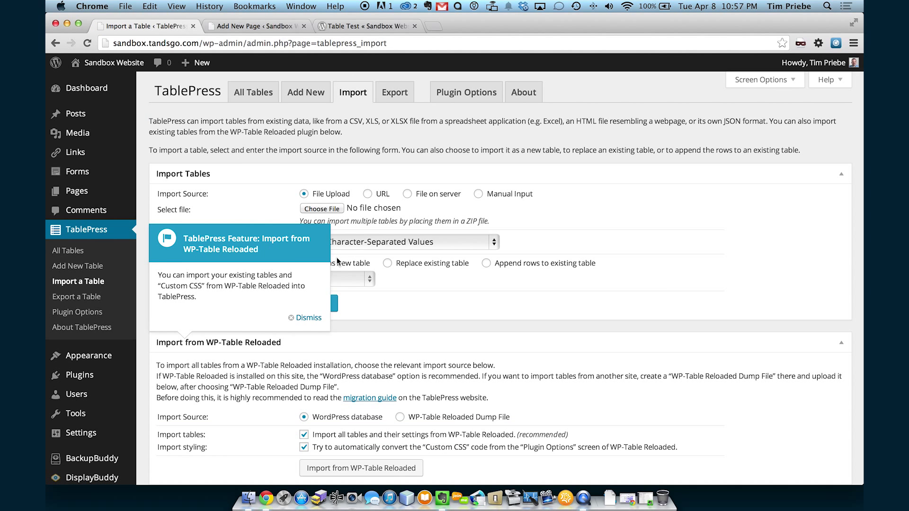
click(309, 317)
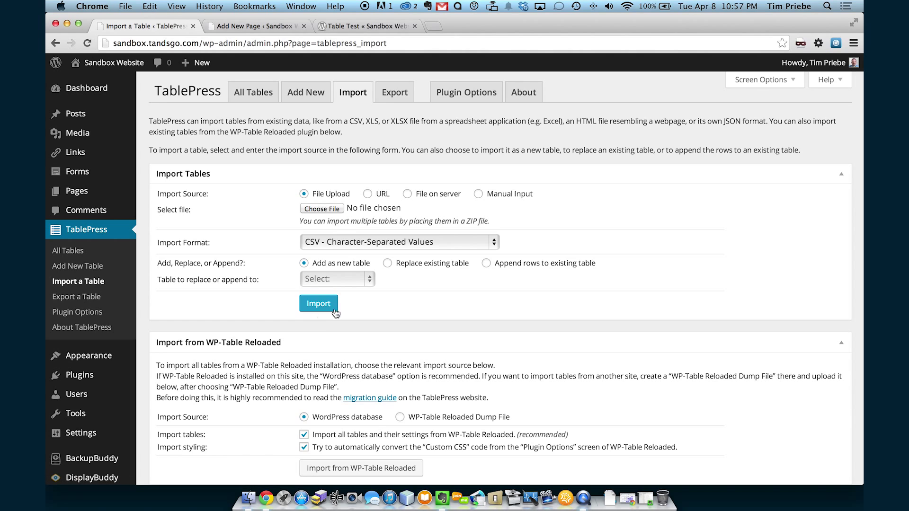
mouse_move(343, 197)
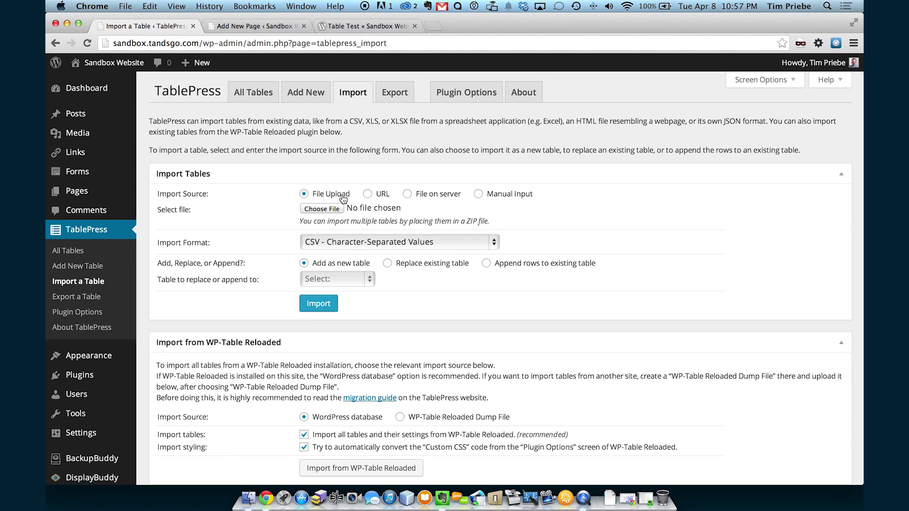
mouse_move(406, 276)
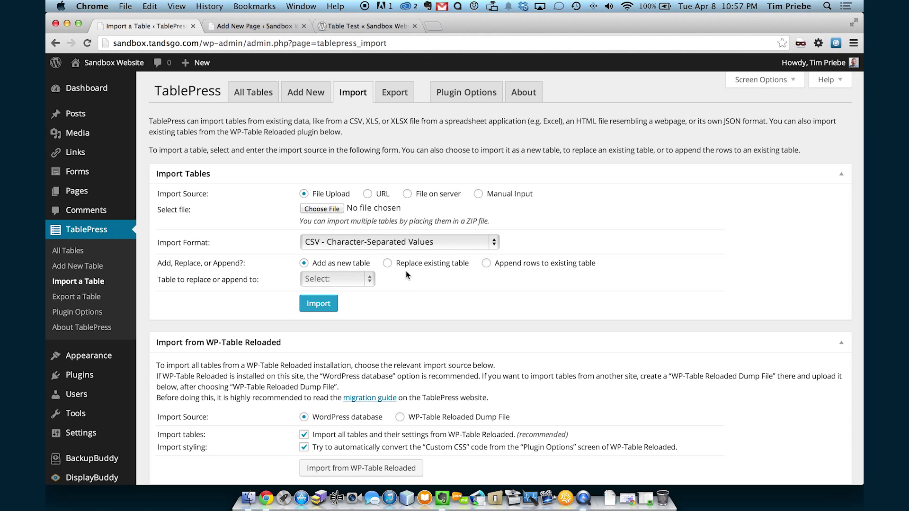
mouse_move(445, 269)
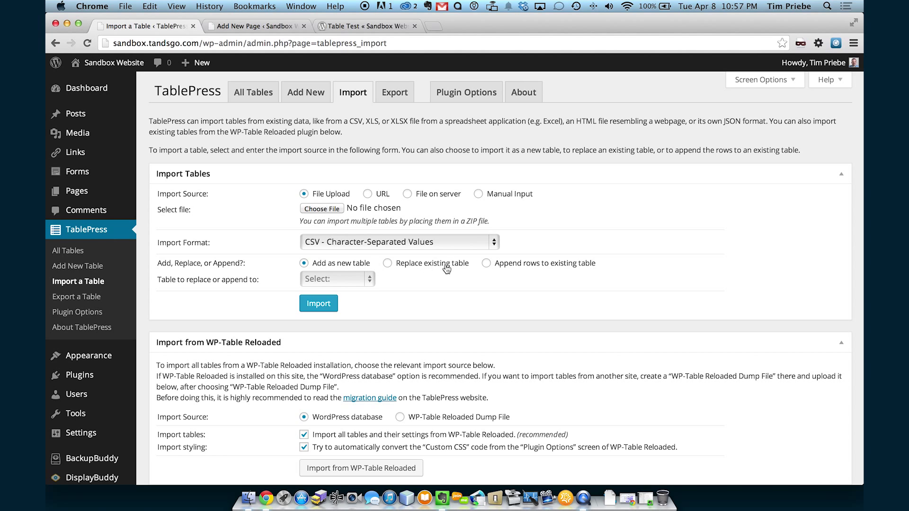
mouse_move(436, 270)
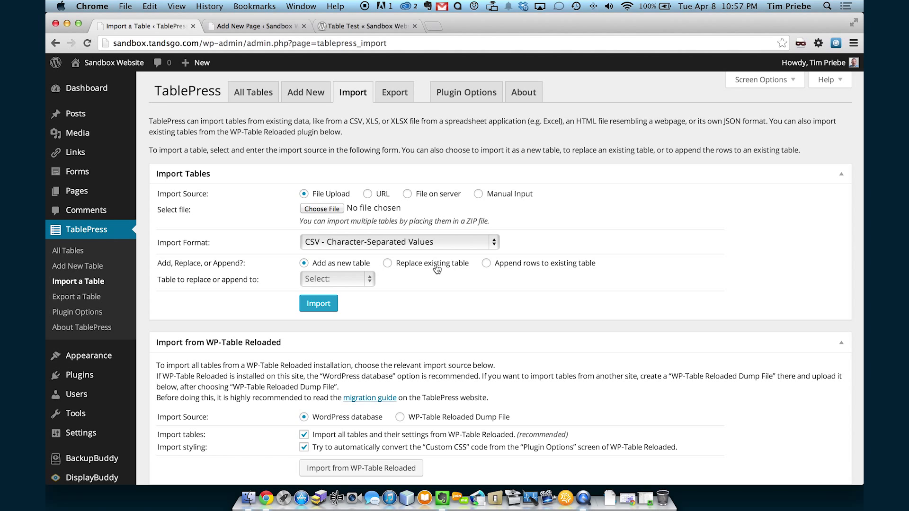
mouse_move(504, 267)
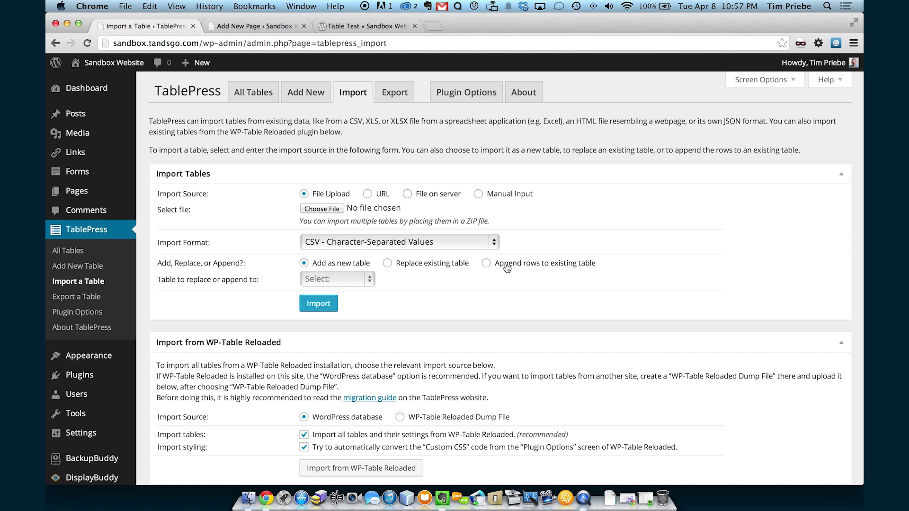
mouse_move(517, 253)
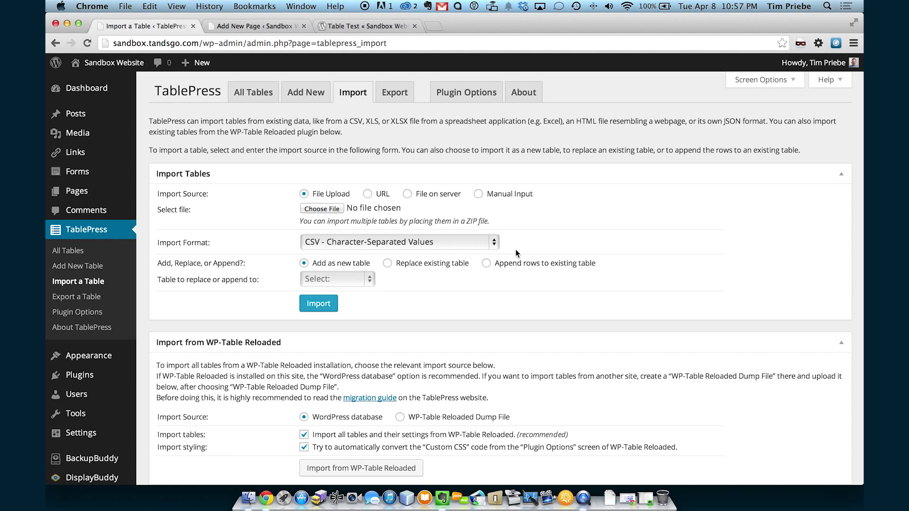
click(394, 91)
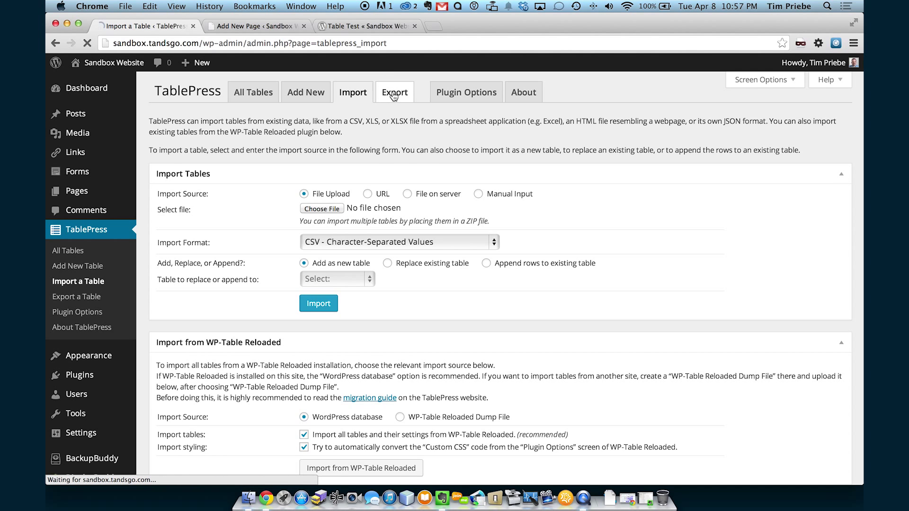
- Check the Export Format choices keeping CSV, then move to the Plugin Options page
click(394, 92)
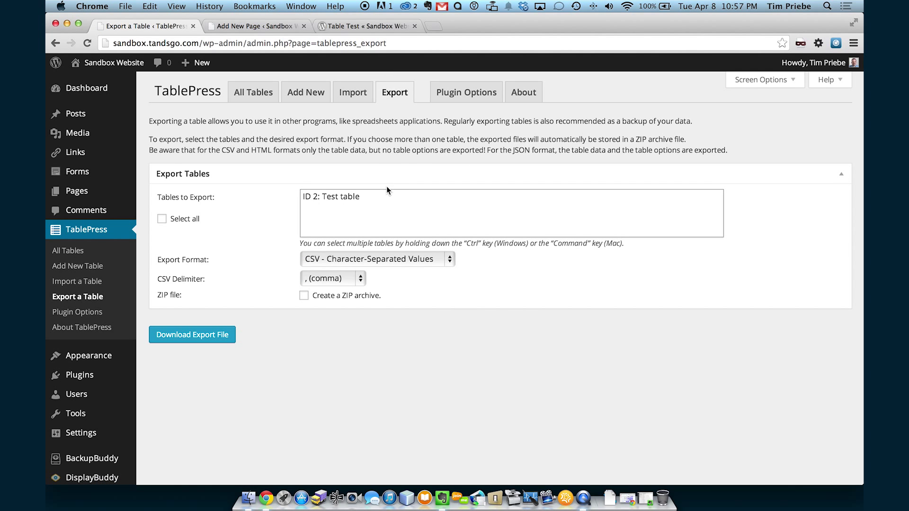
click(376, 260)
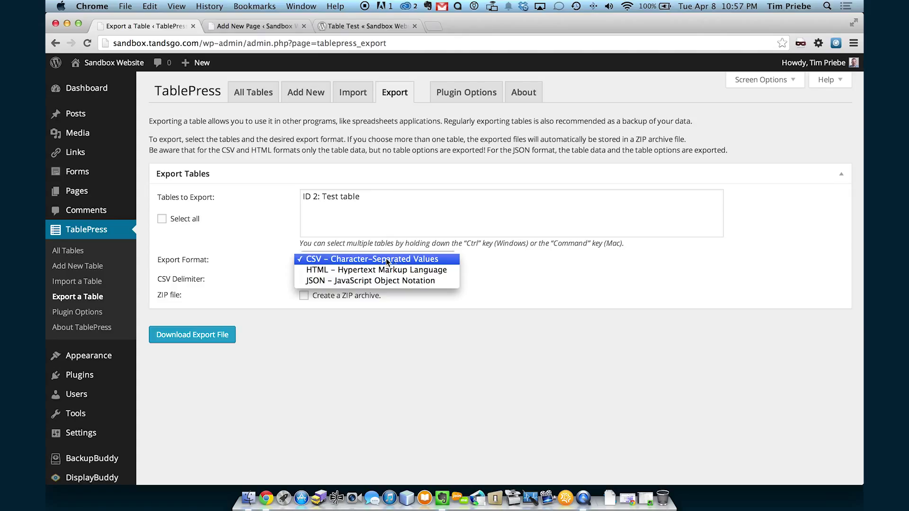
click(376, 259)
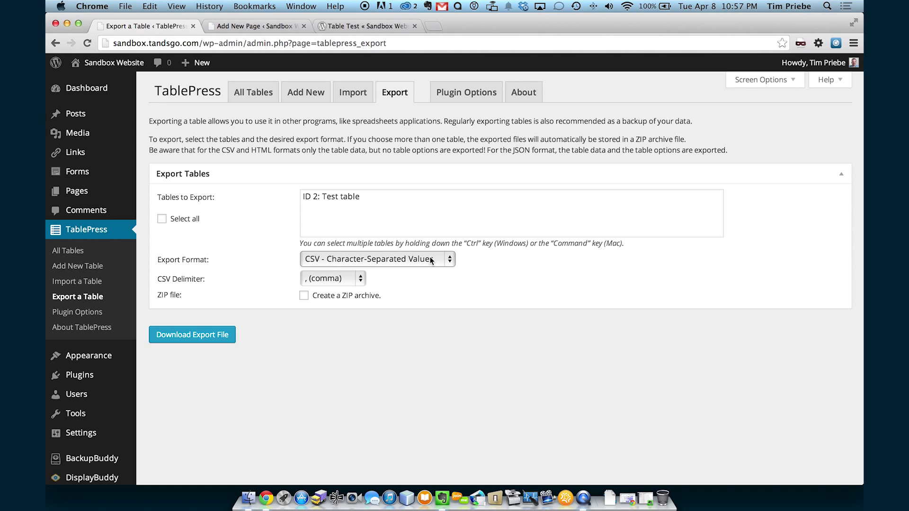
mouse_move(462, 183)
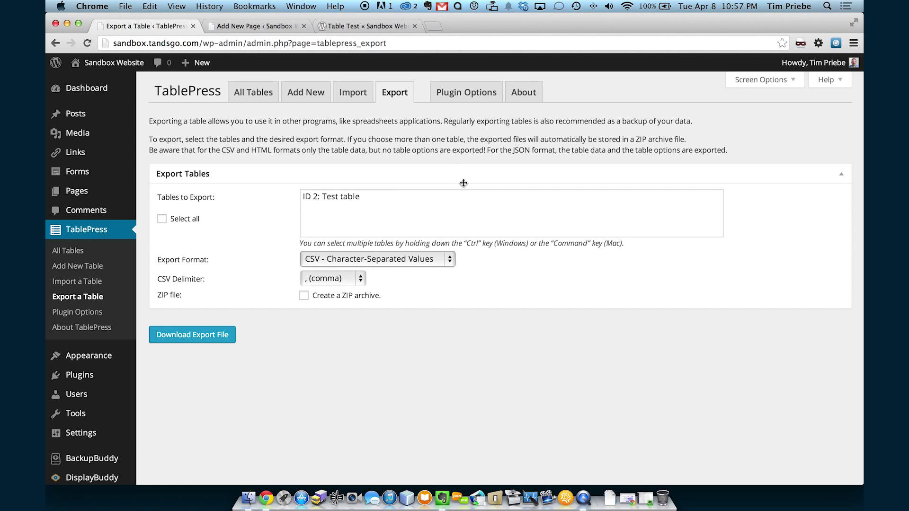
click(466, 92)
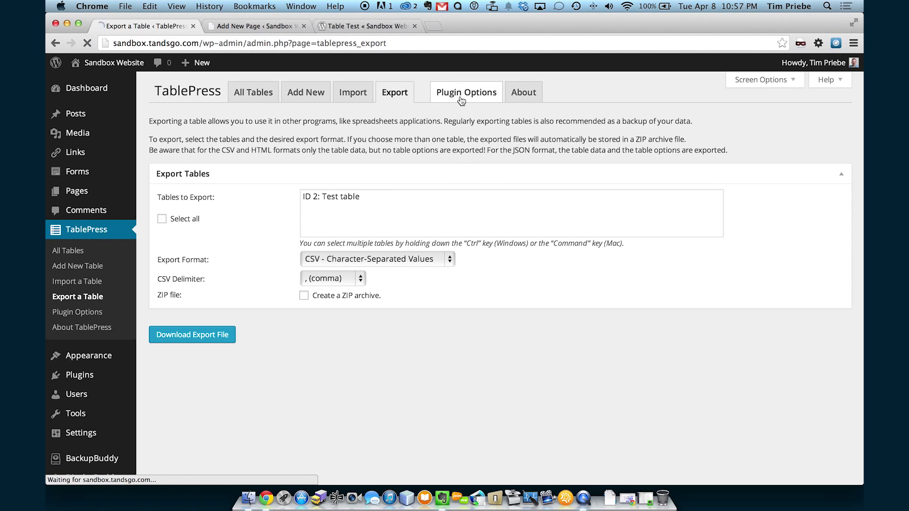
click(466, 92)
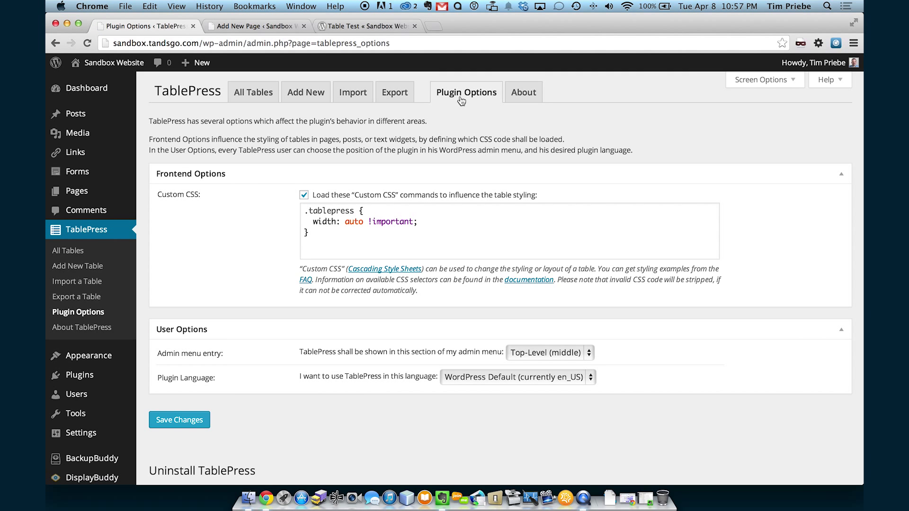